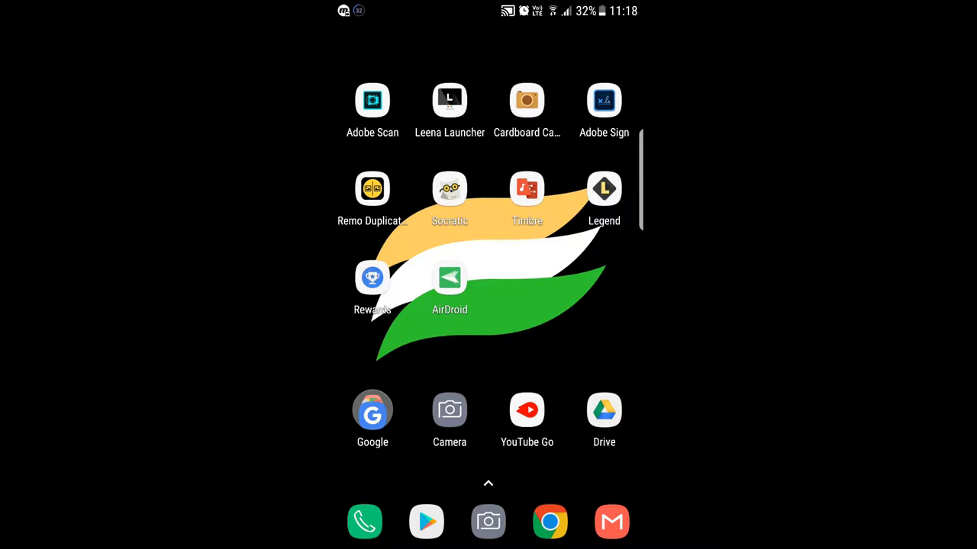
- Launch Adobe Scan and aim its camera at the handwritten microprocessor assignment page
click(373, 101)
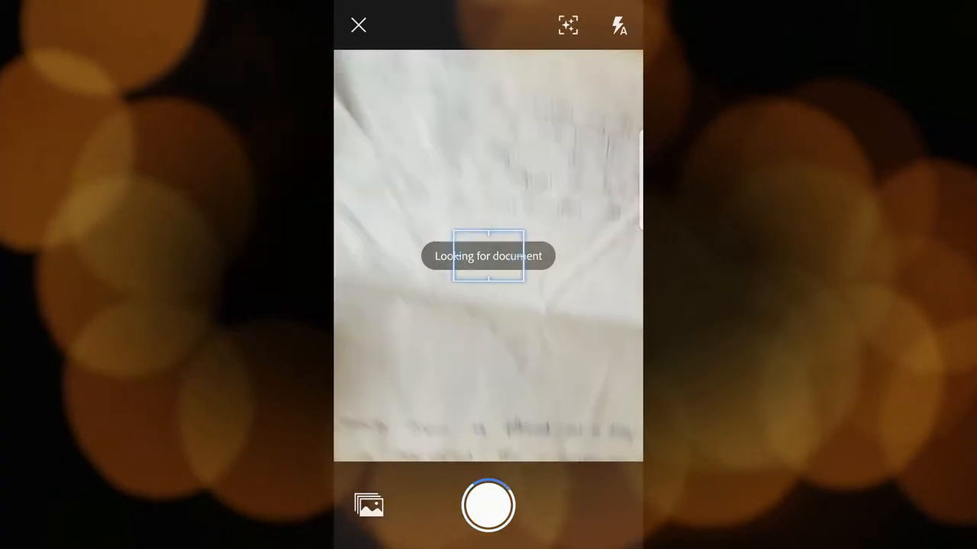
click(357, 24)
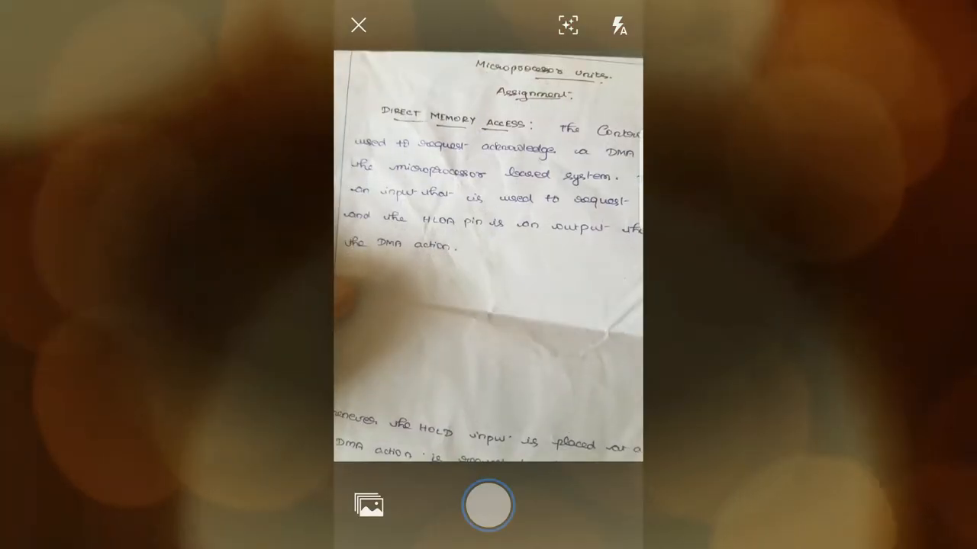
- Capture the handwritten page as a one-page scan, then leave to the Leena Launcher desktop
click(489, 505)
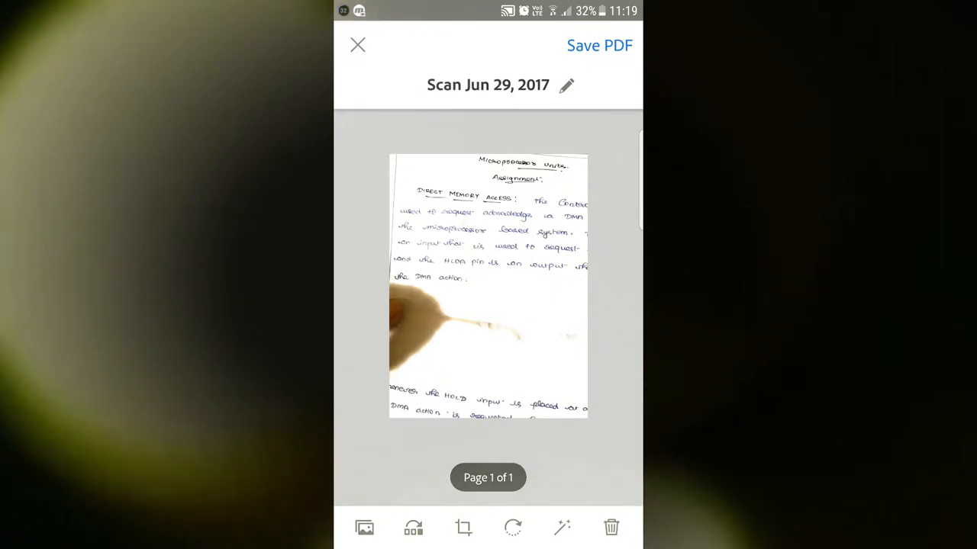
click(598, 46)
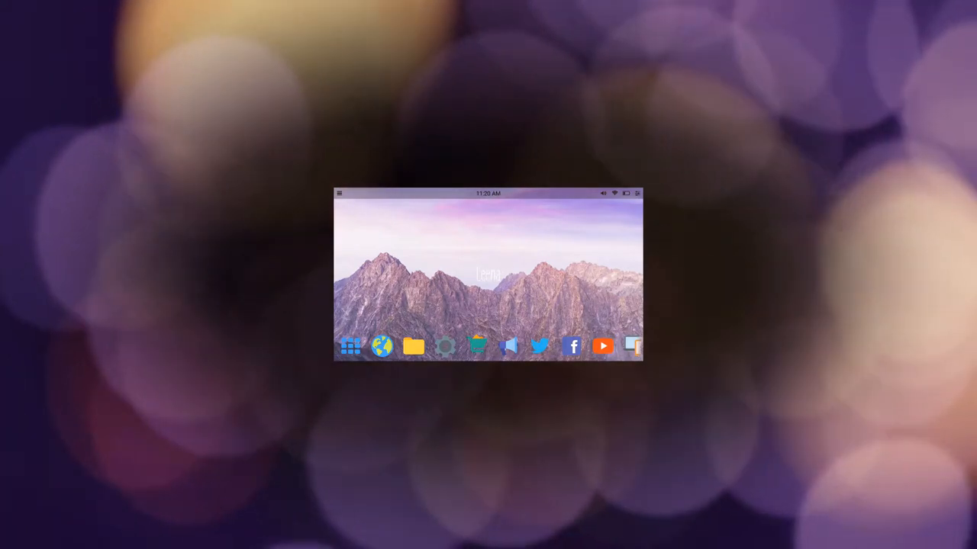
click(350, 346)
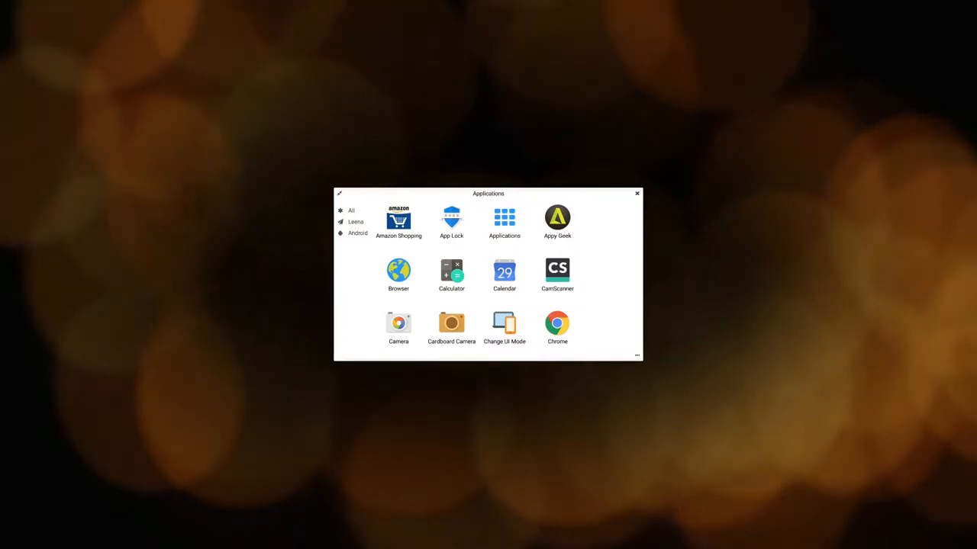
scroll(down, 3)
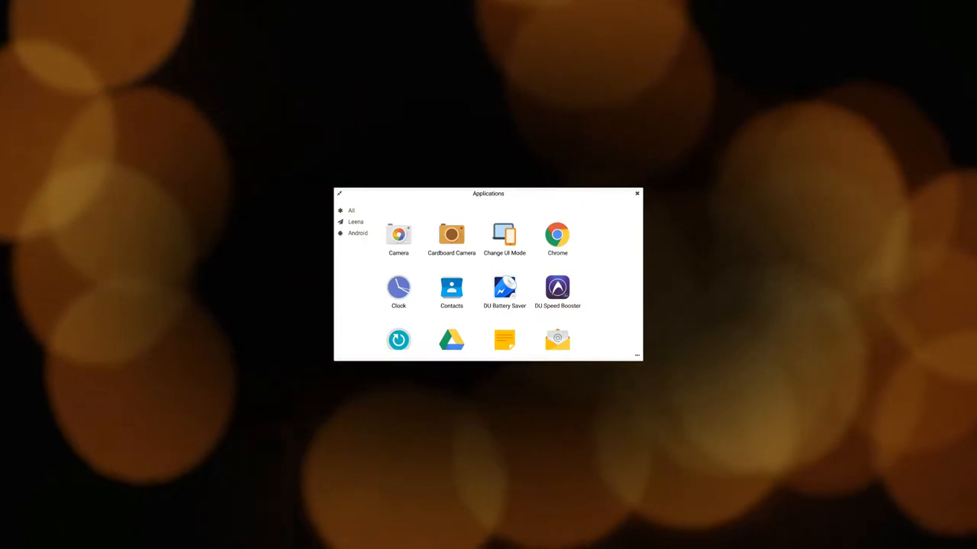
scroll(down, 3)
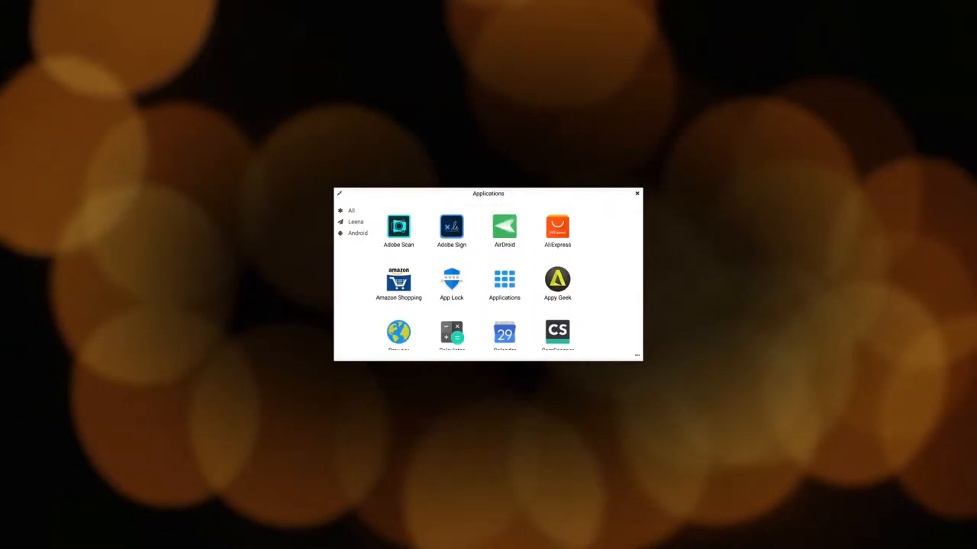
scroll(down, 3)
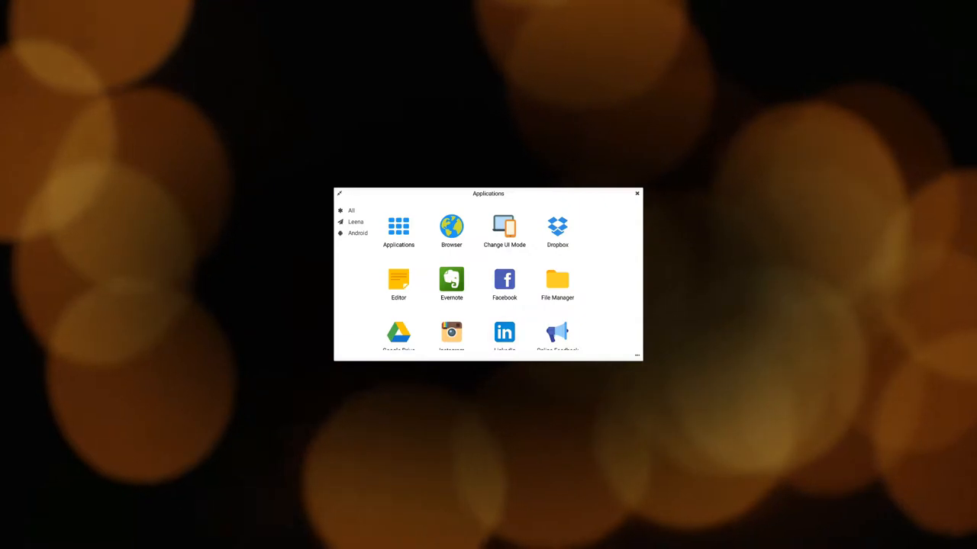
scroll(down, 3)
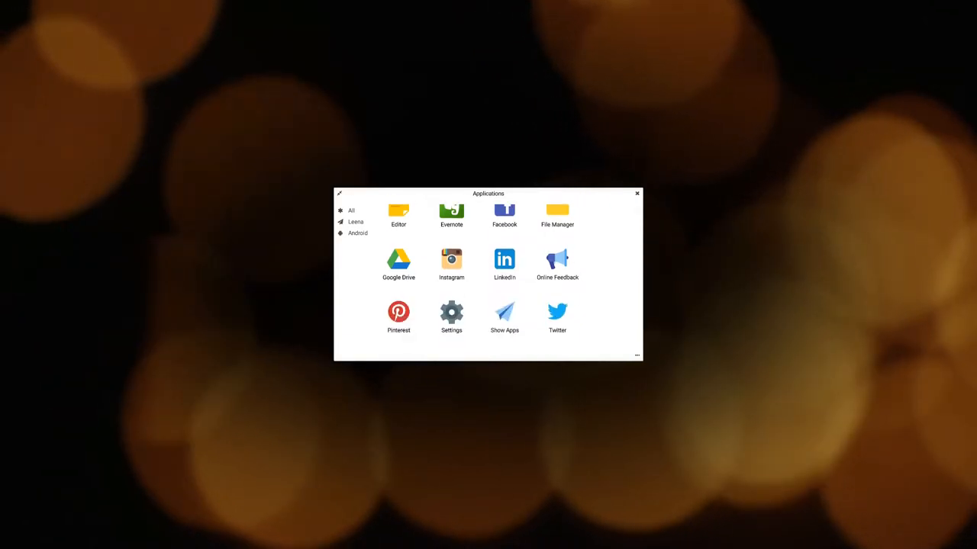
scroll(down, 3)
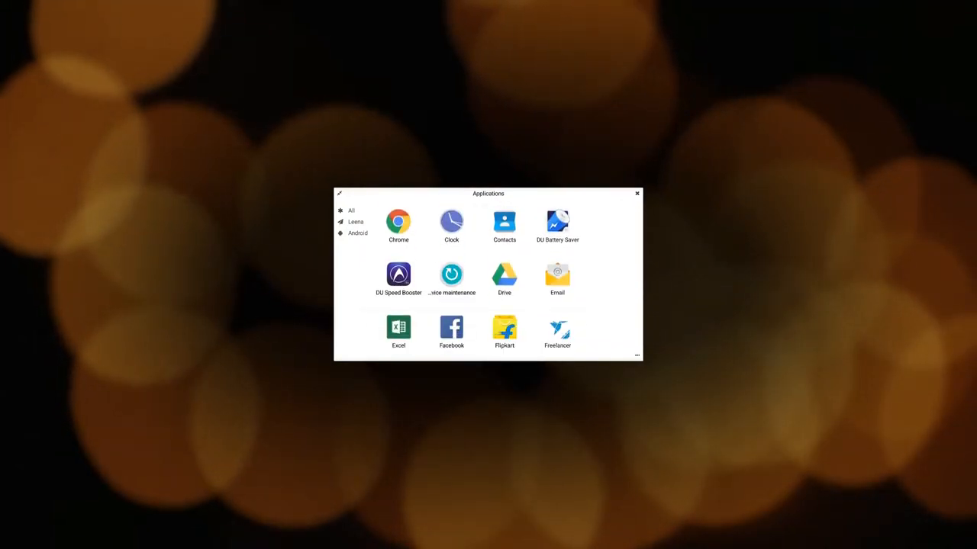
click(637, 192)
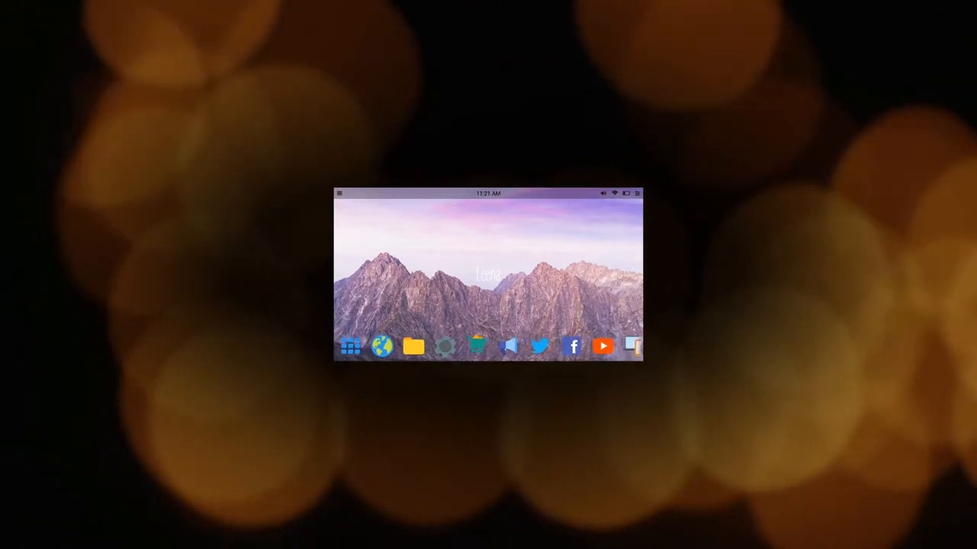
- Arrange Browser and Facebook windows side by side, then exit Leena Launcher back to the home screen
click(381, 348)
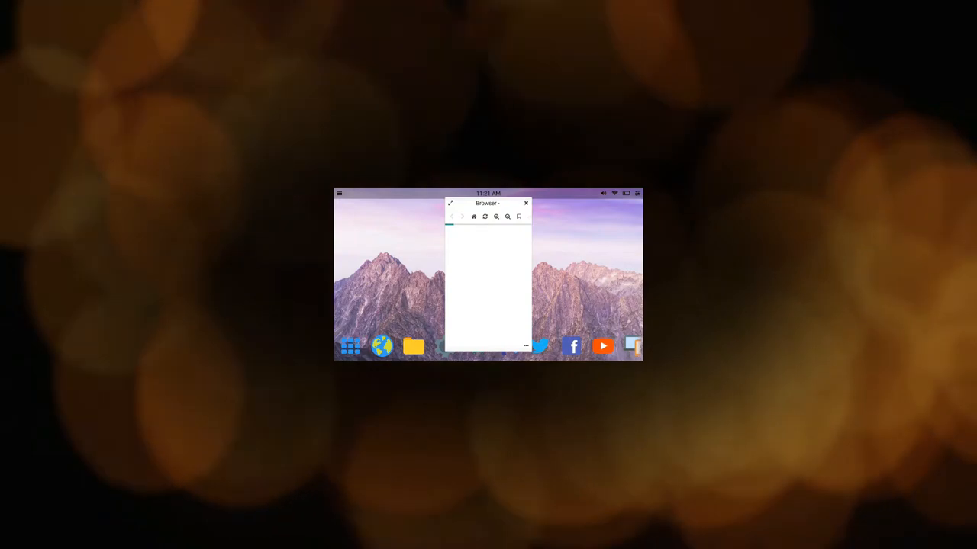
drag(488, 205, 379, 204)
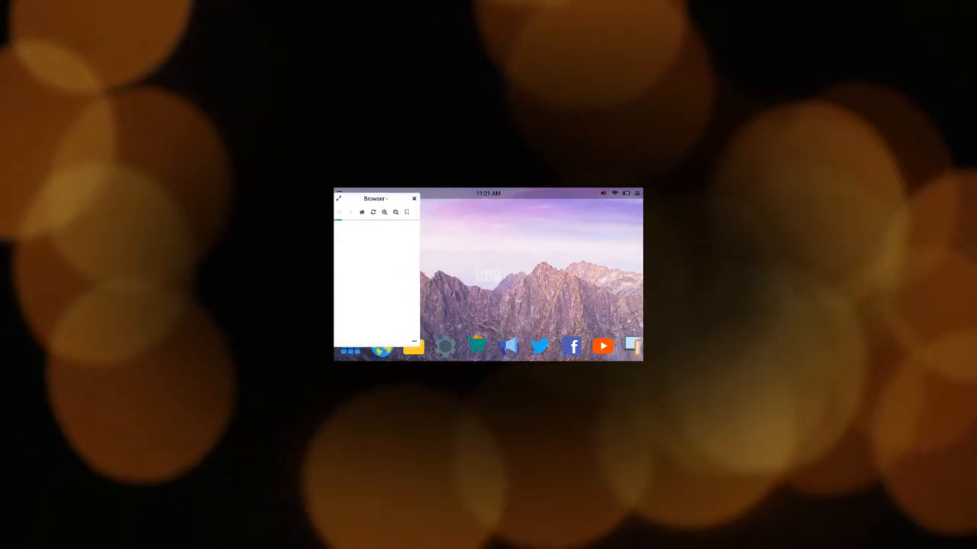
click(570, 346)
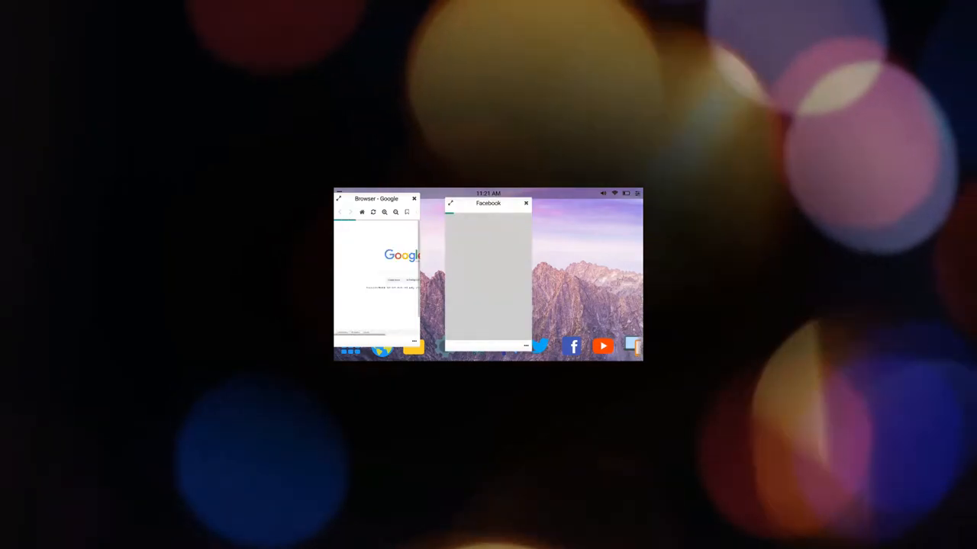
drag(489, 203, 470, 198)
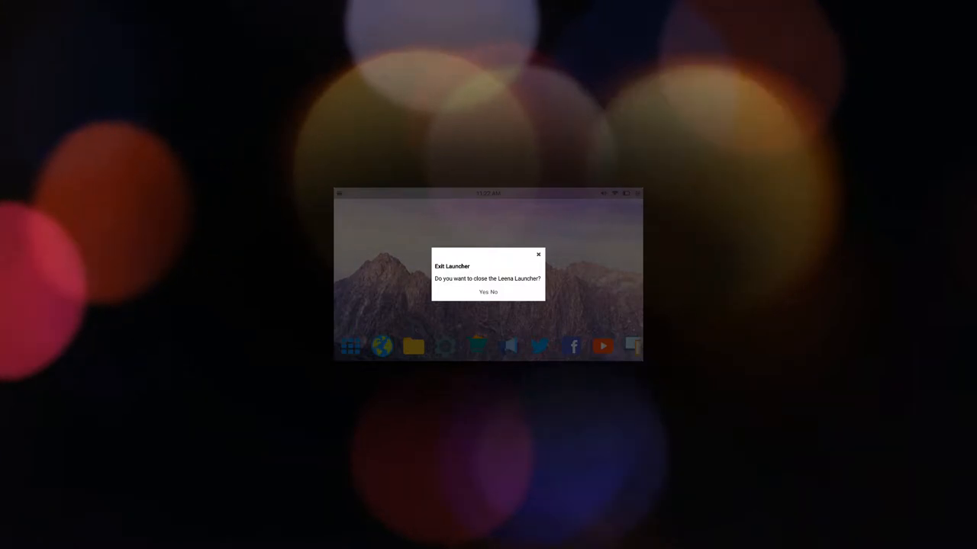
click(483, 293)
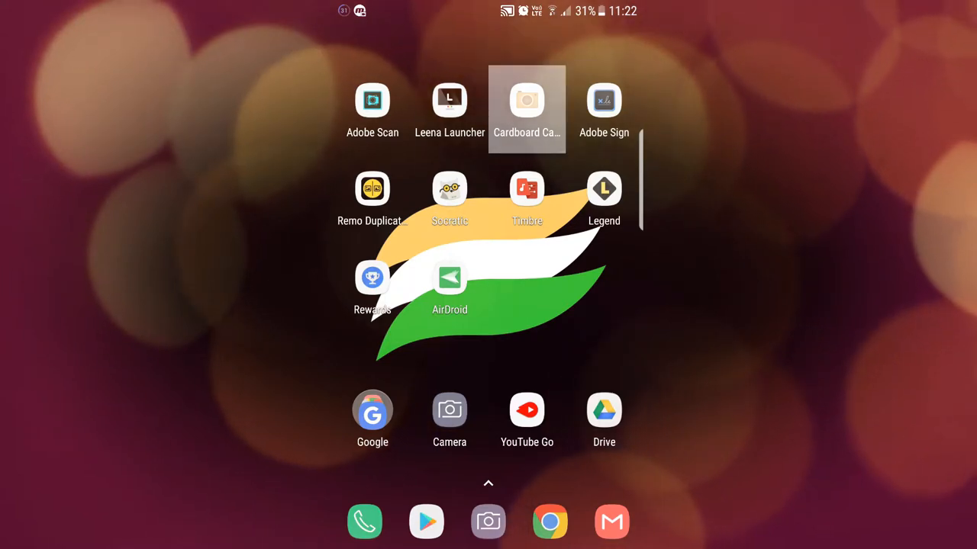
- In Cardboard Camera, browse the Shared With You samples and view the lake panorama
click(526, 101)
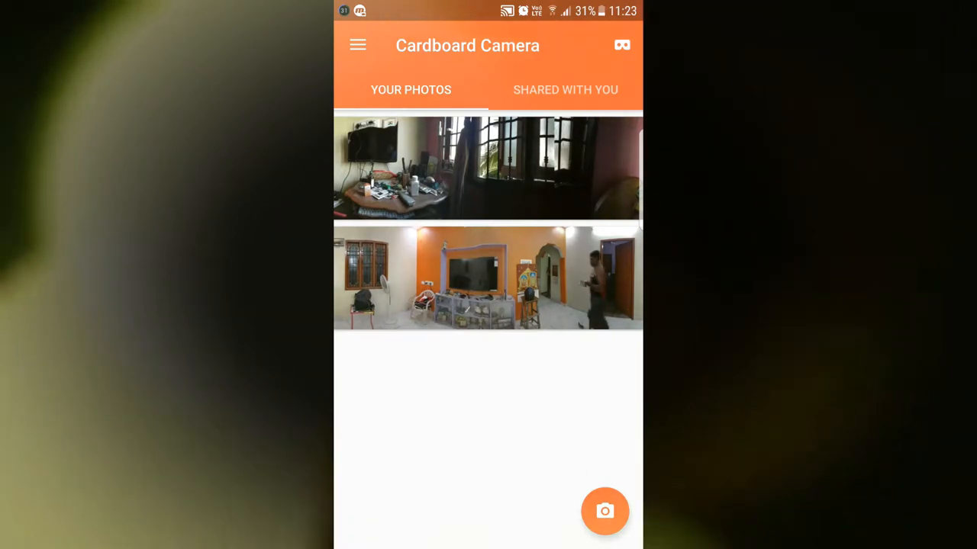
click(564, 89)
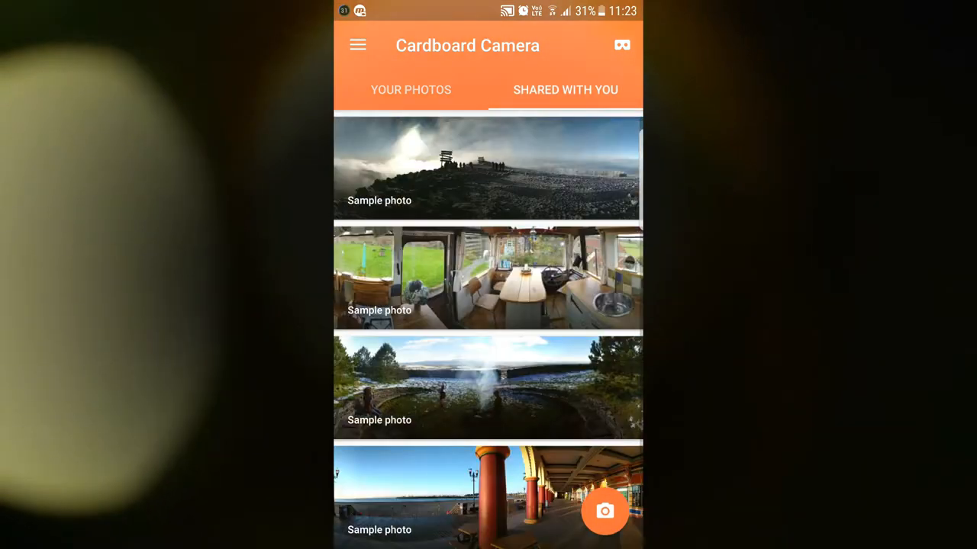
scroll(down, 3)
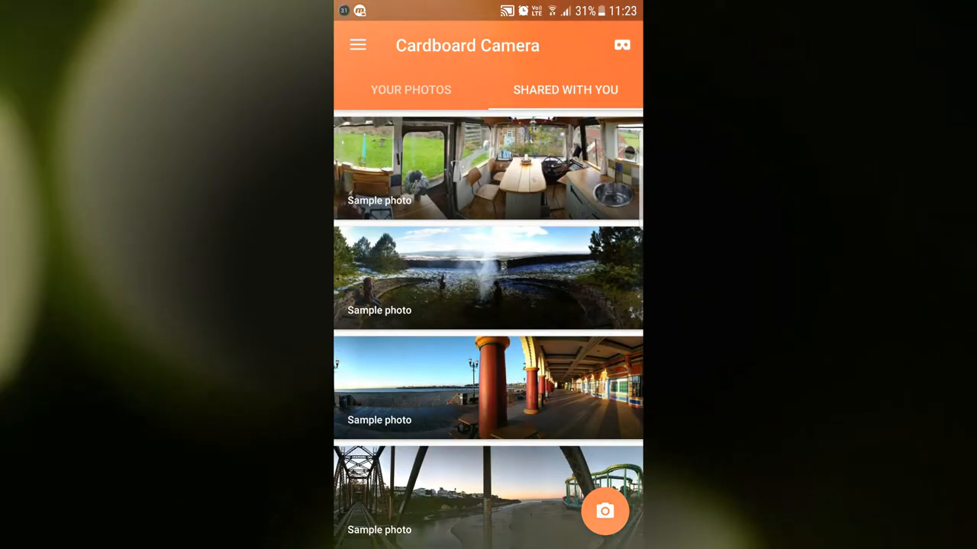
click(488, 276)
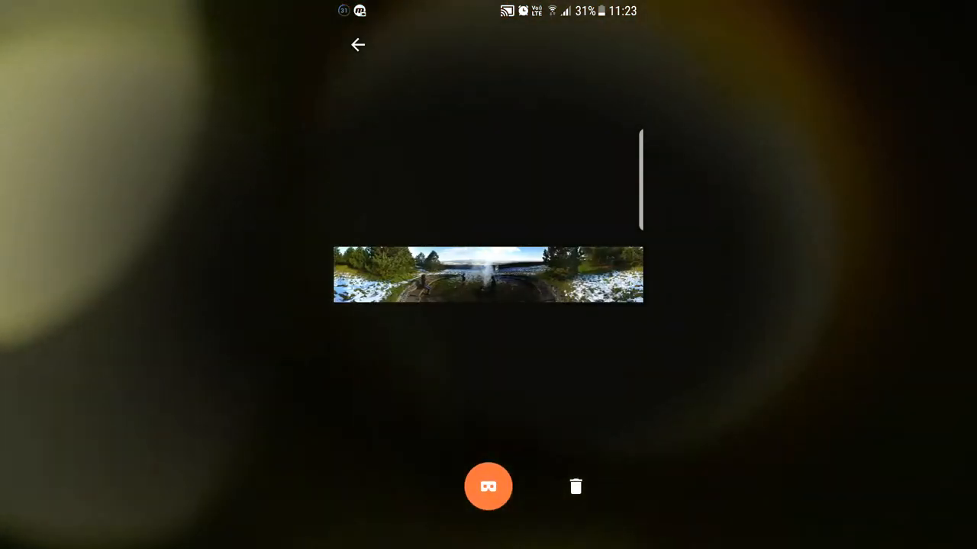
click(357, 44)
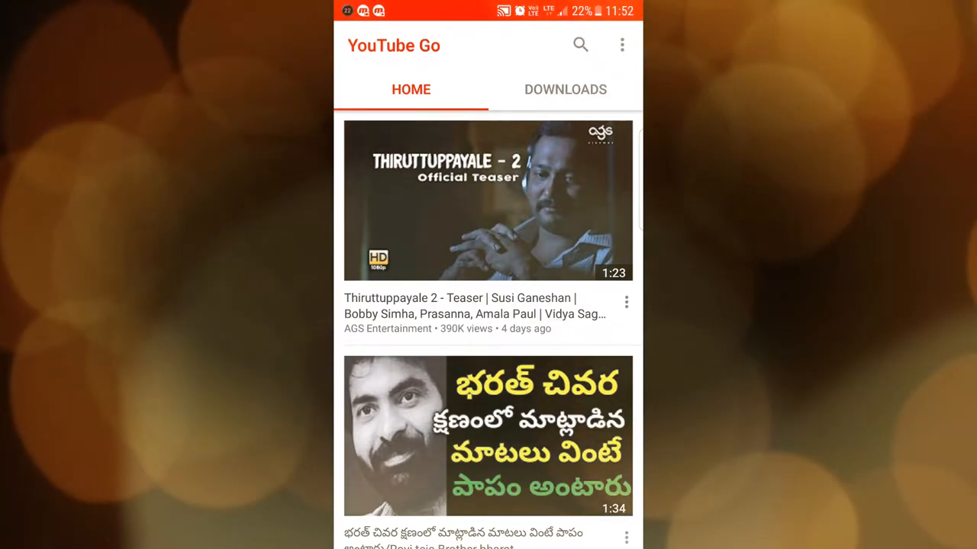
- Scroll the YouTube Go Home feed up and down through the suggested videos
scroll(up, 3)
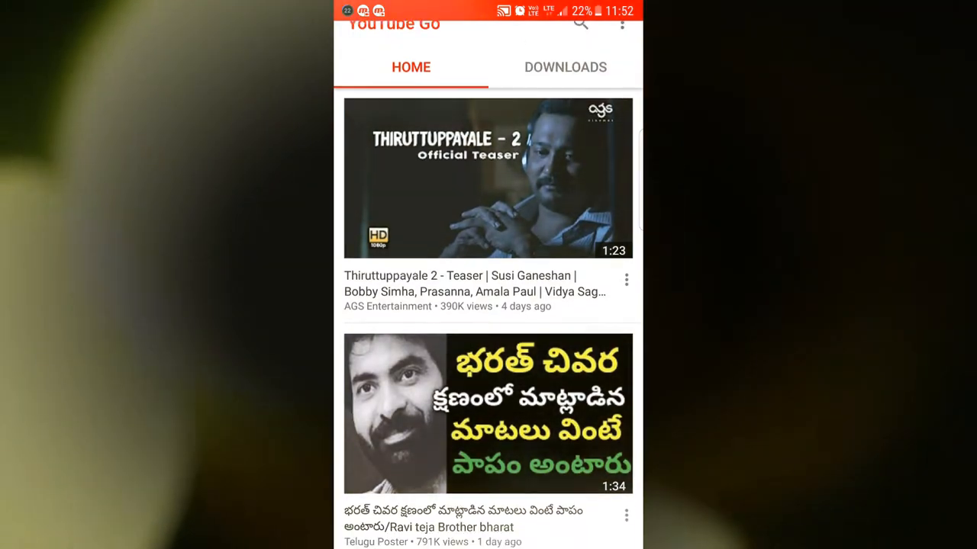
scroll(down, 3)
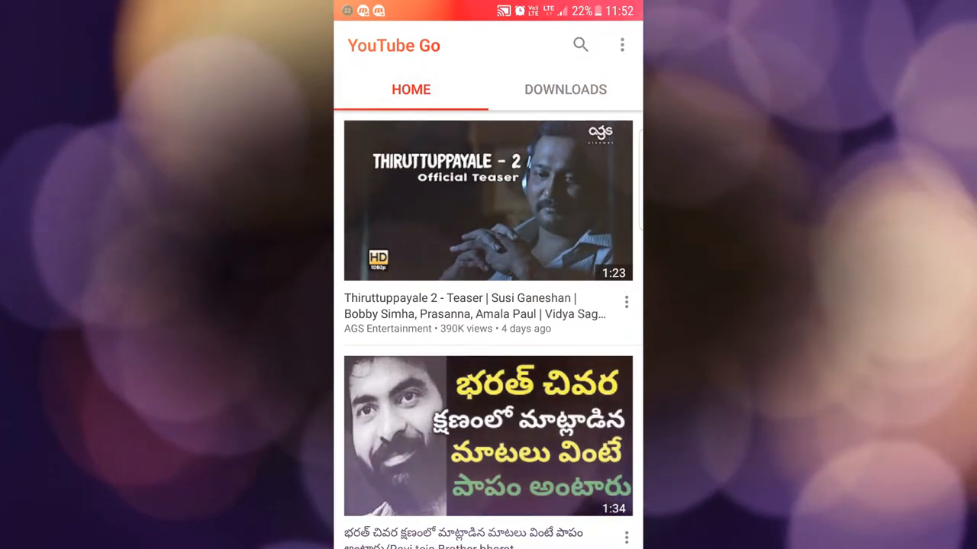
- Show YouTube Go's Downloads list with the saved WhatsApp apps-sharing video
click(565, 88)
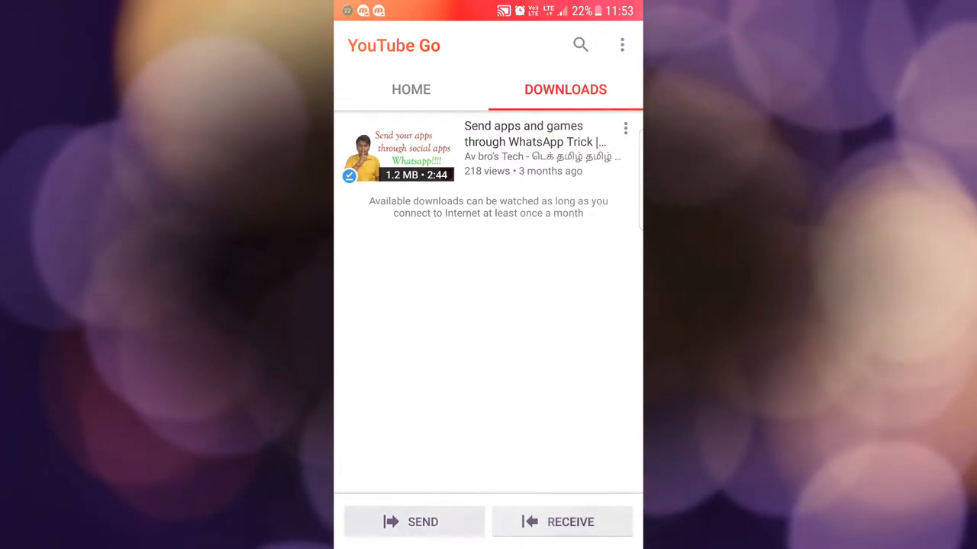
click(413, 521)
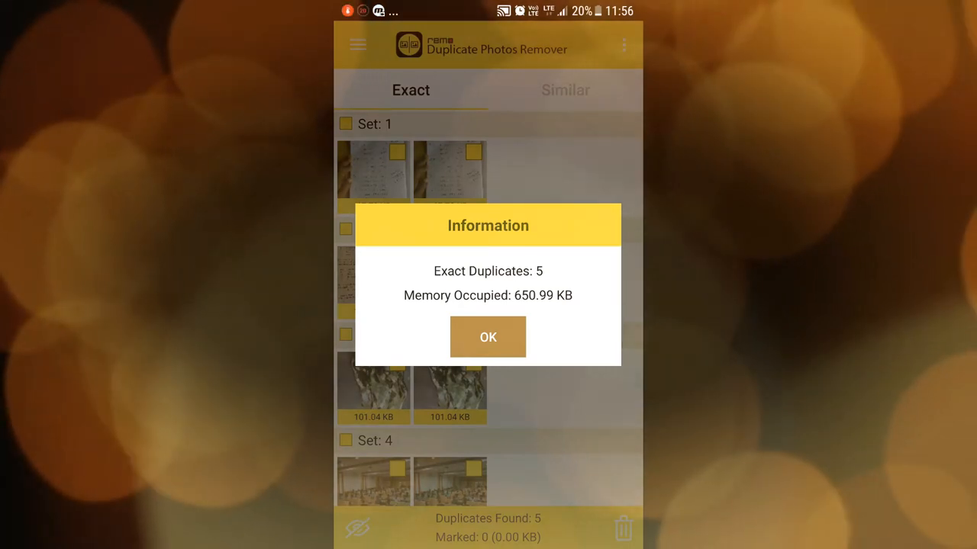
- Dismiss the scan summary and mark the duplicate copies in the result sets for removal
click(488, 338)
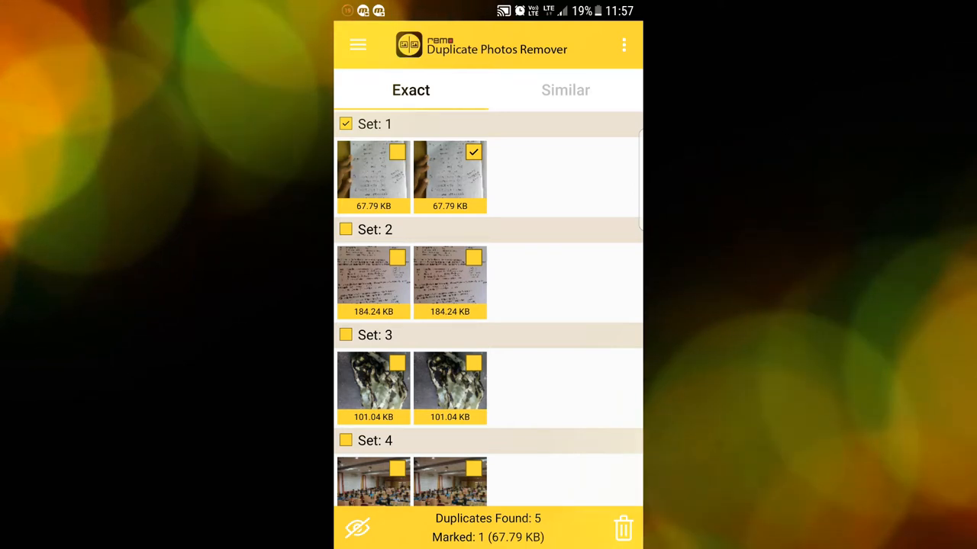
click(345, 229)
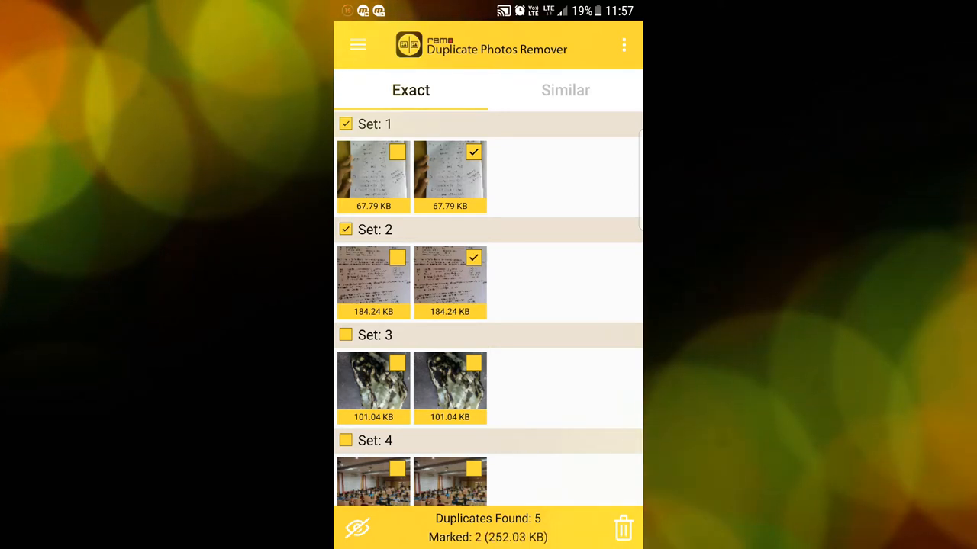
scroll(down, 3)
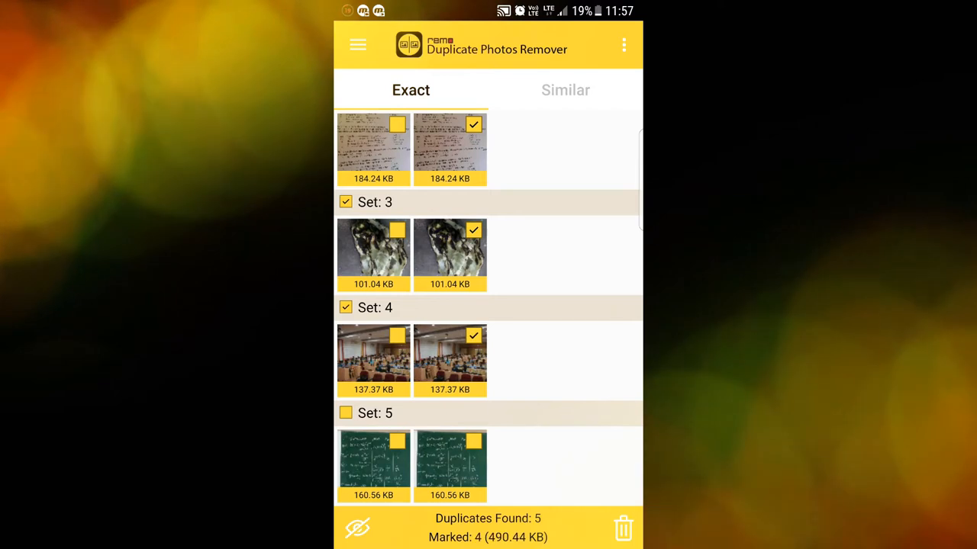
click(344, 412)
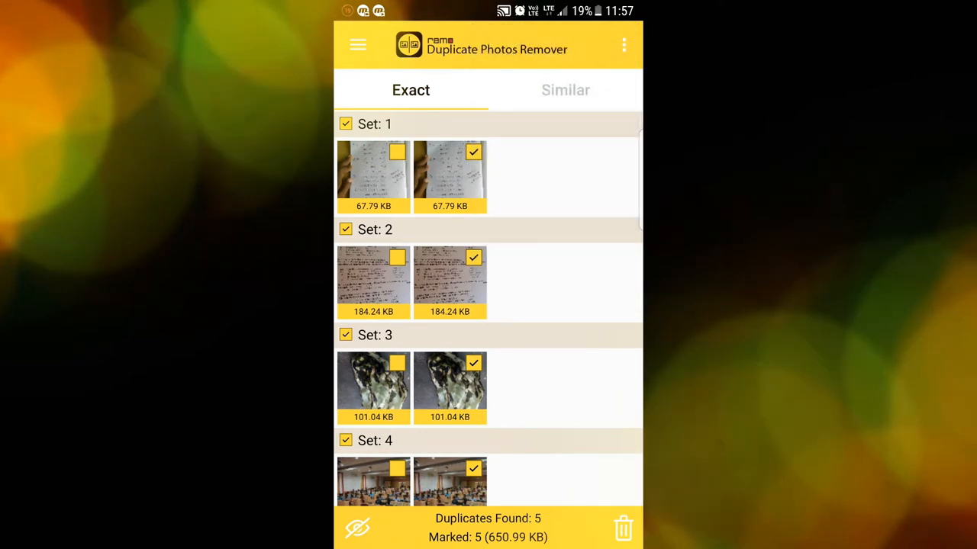
- Delete the marked exact duplicates, confirm, and back out of the app to the home screen
click(622, 528)
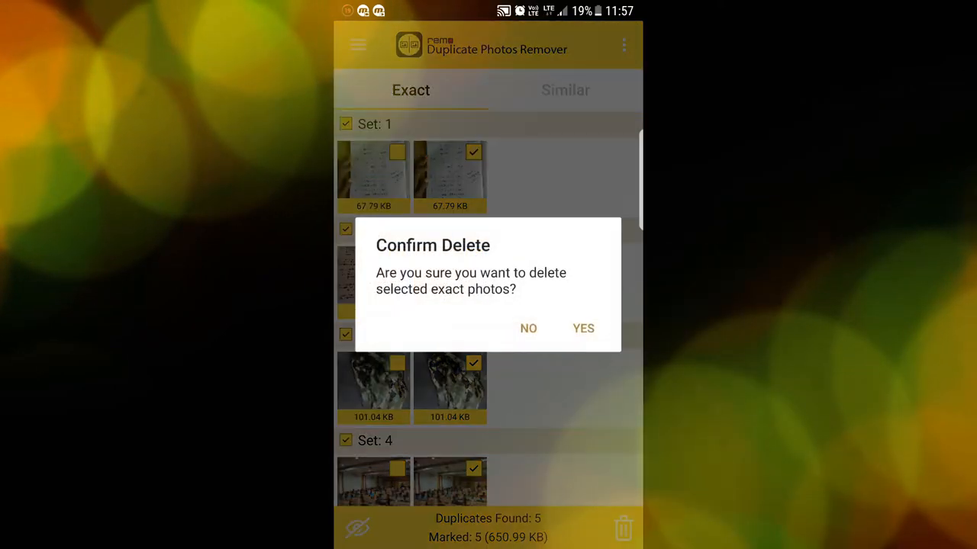
click(582, 328)
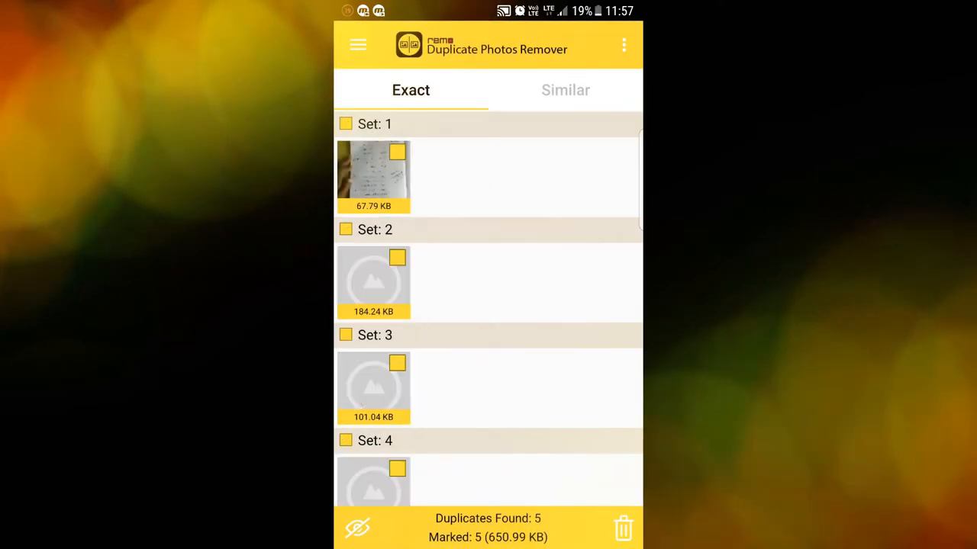
click(623, 527)
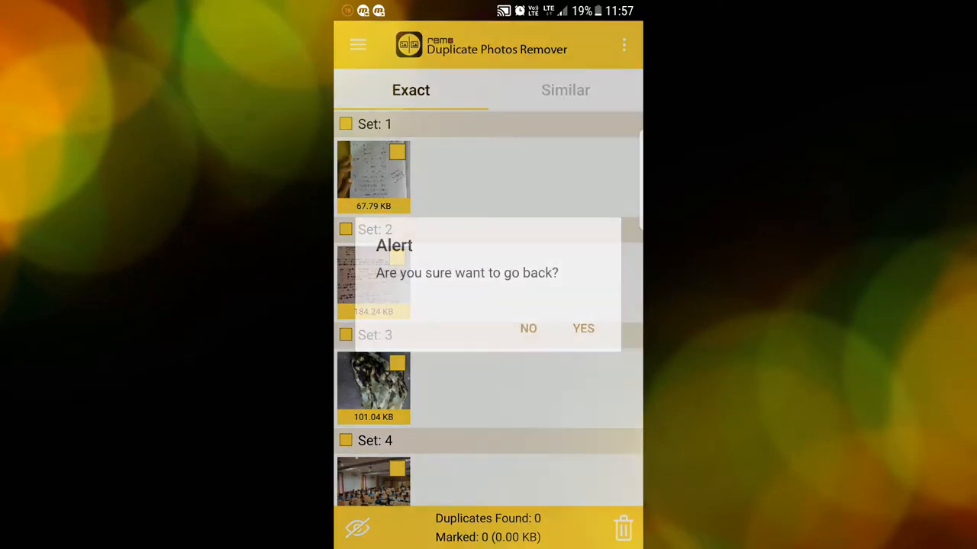
click(583, 328)
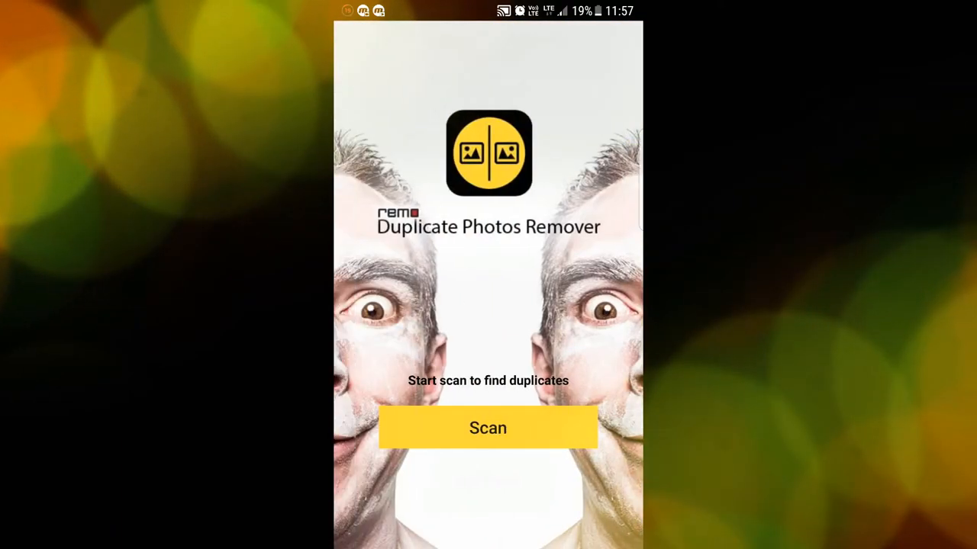
key(Back)
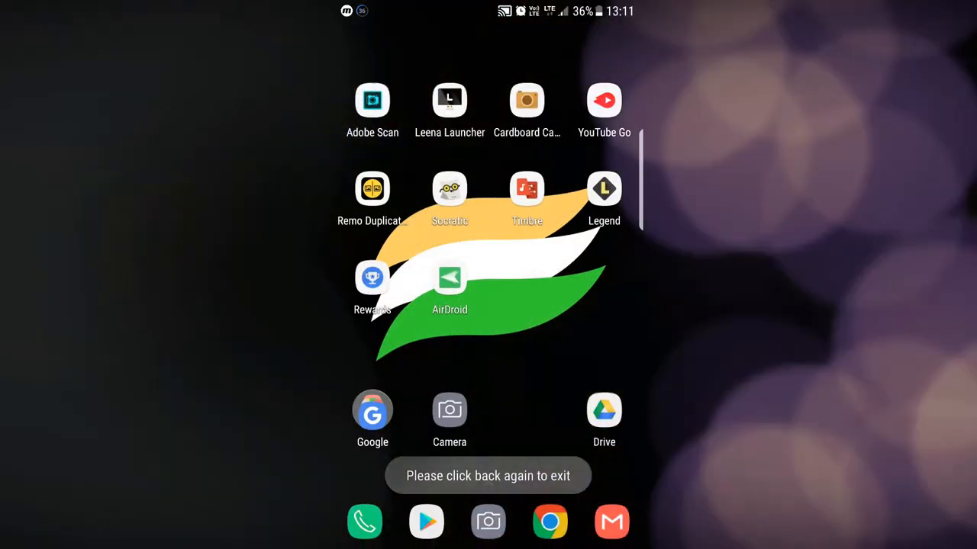
- In Socratic, photograph the handwritten (a+b)² and search it to get the MathPapa result
click(449, 189)
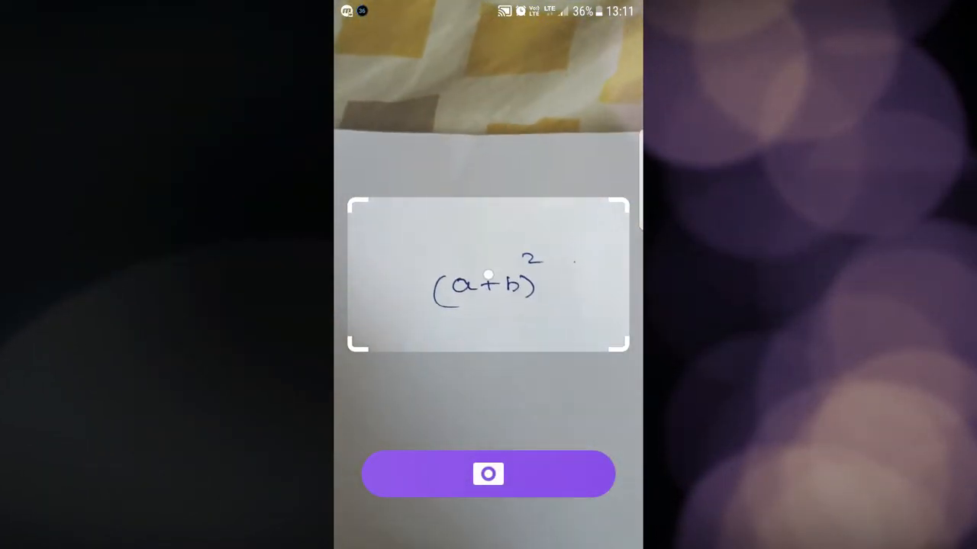
click(488, 473)
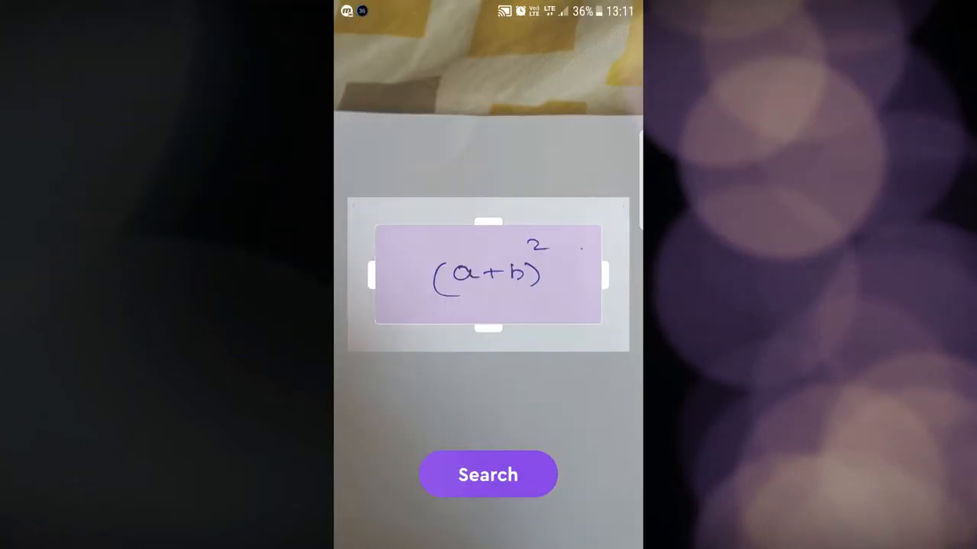
click(488, 474)
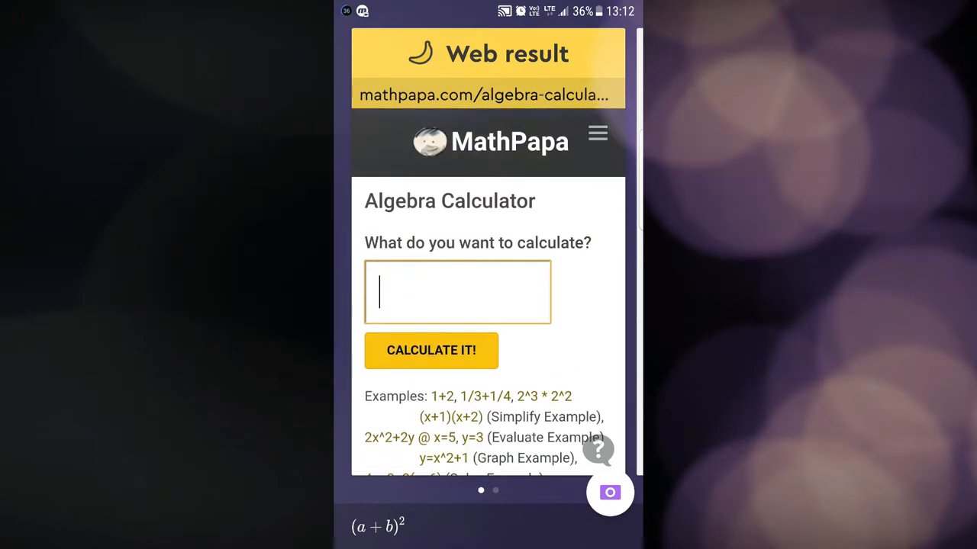
- Read through the MathPapa Algebra Calculator result card to its end
click(598, 133)
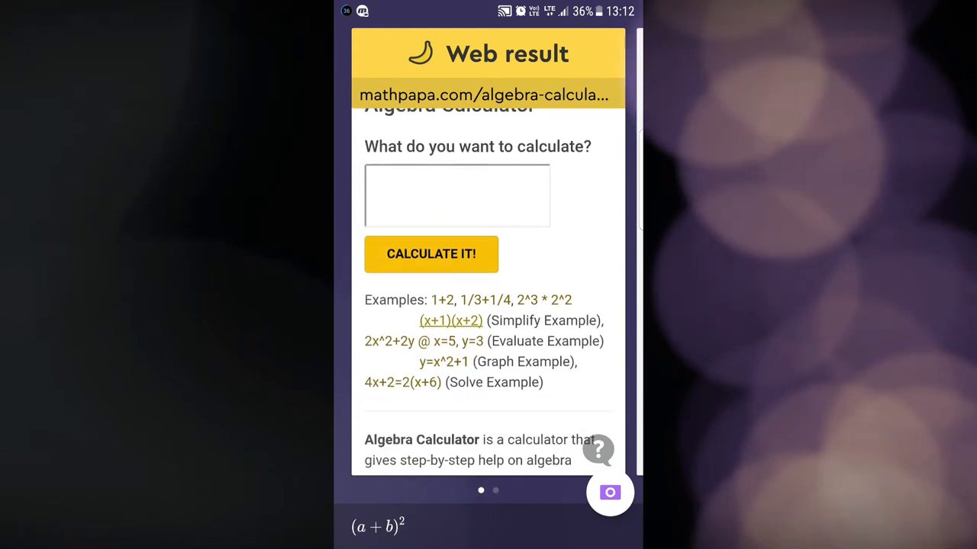
scroll(down, 3)
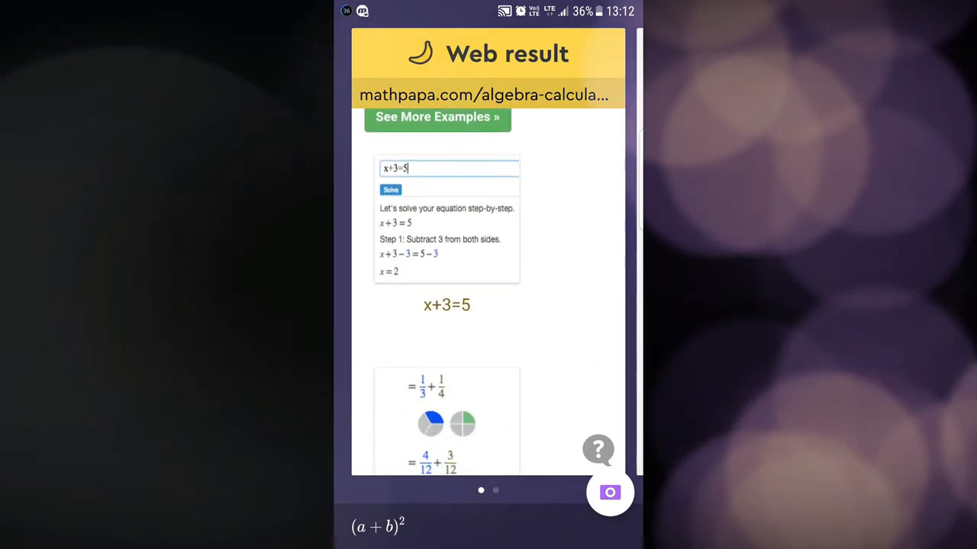
scroll(down, 3)
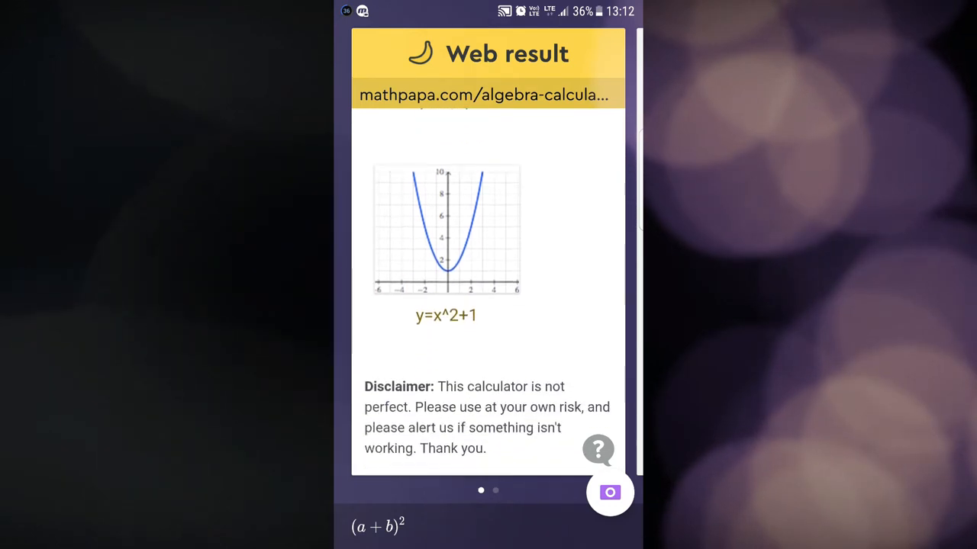
scroll(down, 3)
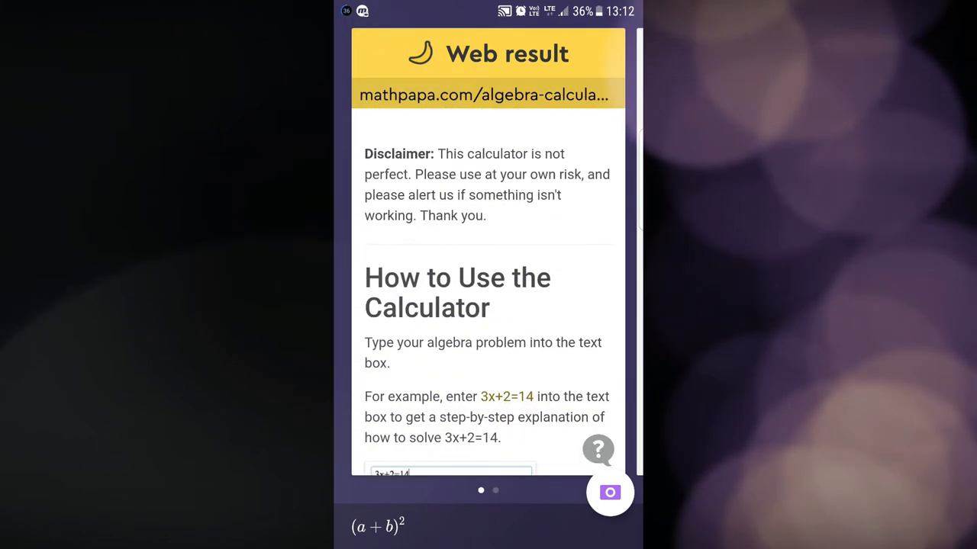
scroll(down, 3)
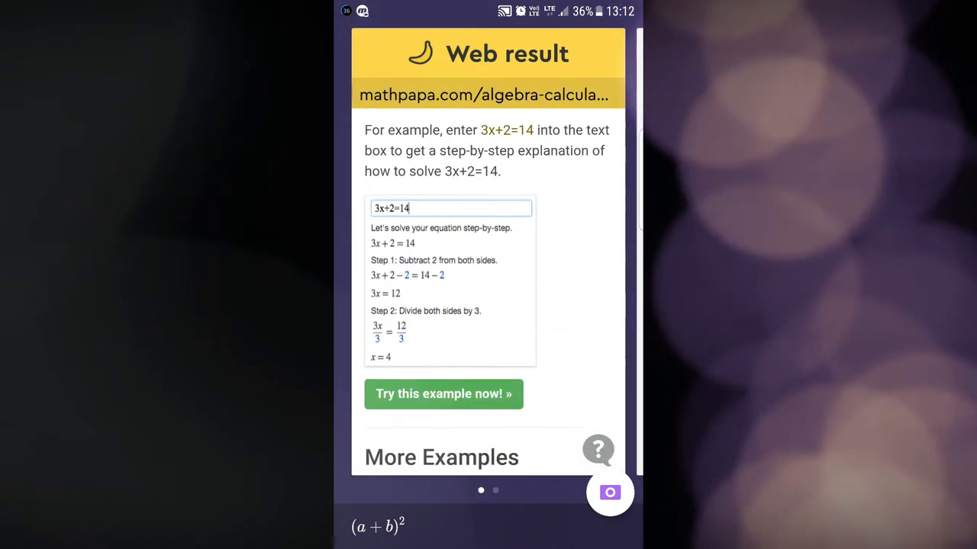
scroll(down, 3)
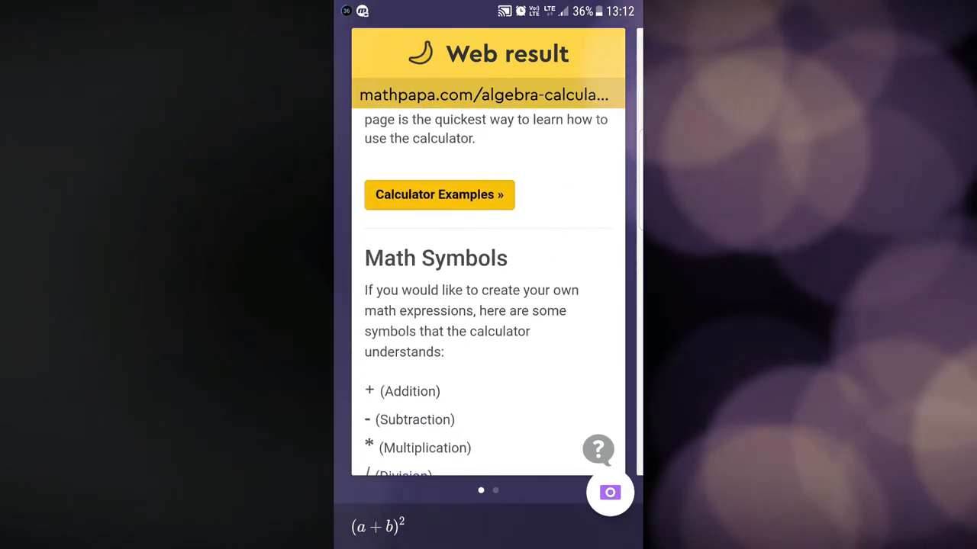
scroll(down, 3)
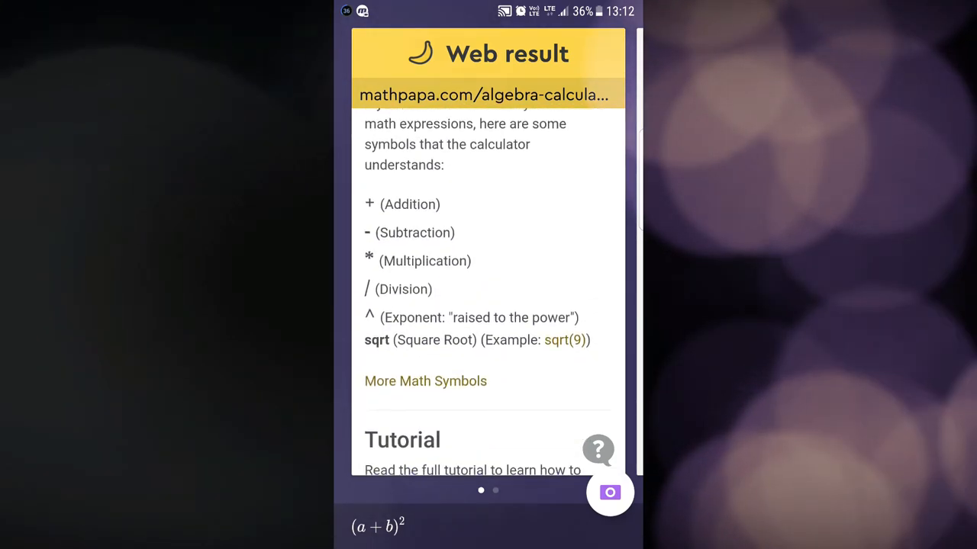
scroll(down, 3)
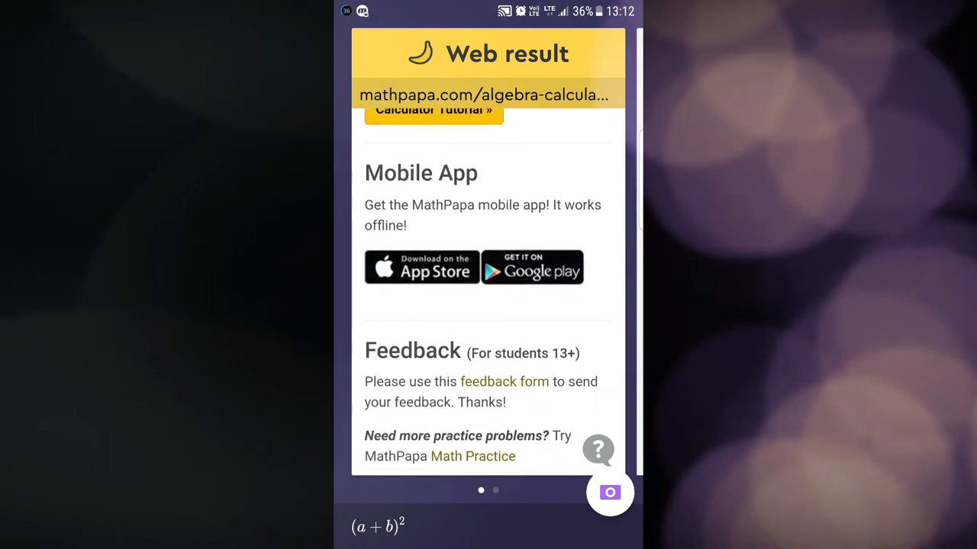
scroll(down, 3)
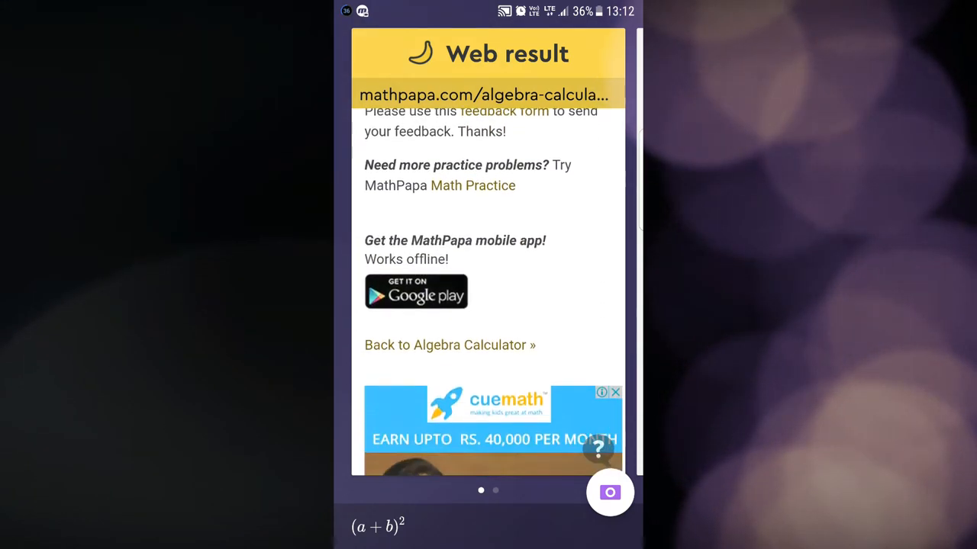
scroll(down, 3)
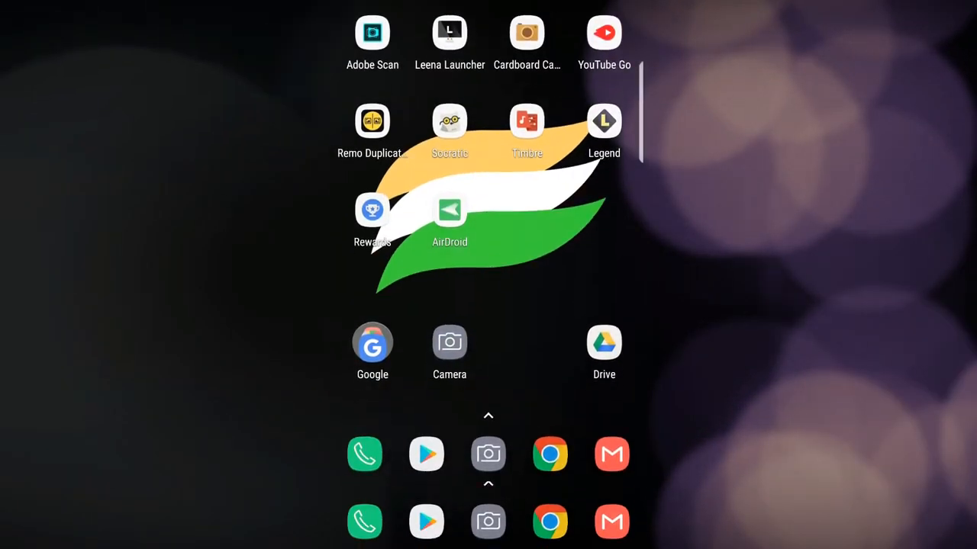
- In Timbre's Audio Join tool, browse the song picker twice without choosing a song and return to the main tools
click(526, 121)
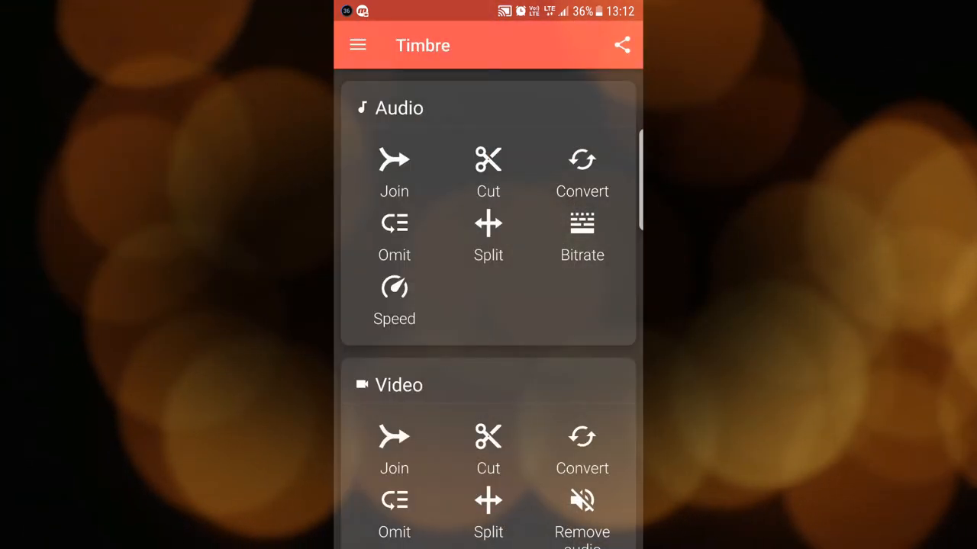
click(394, 170)
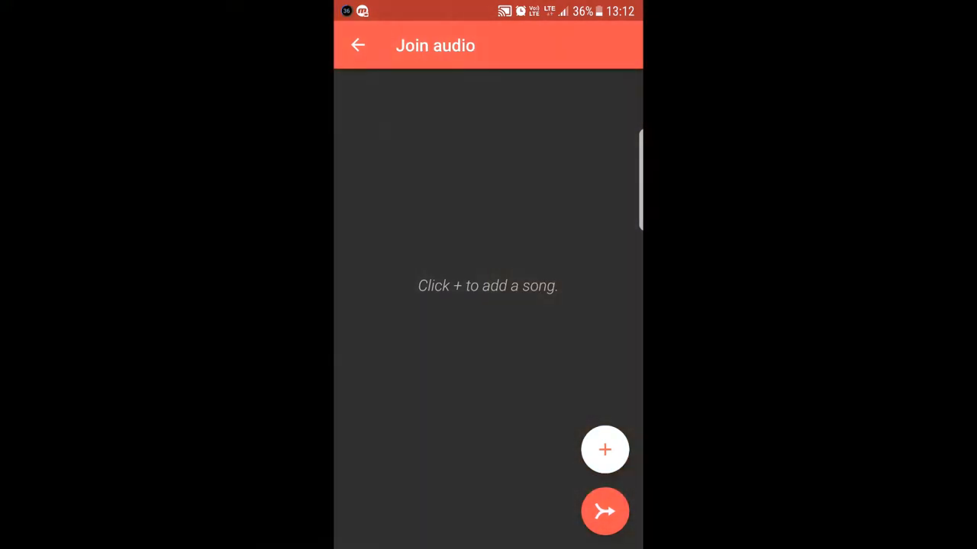
click(604, 448)
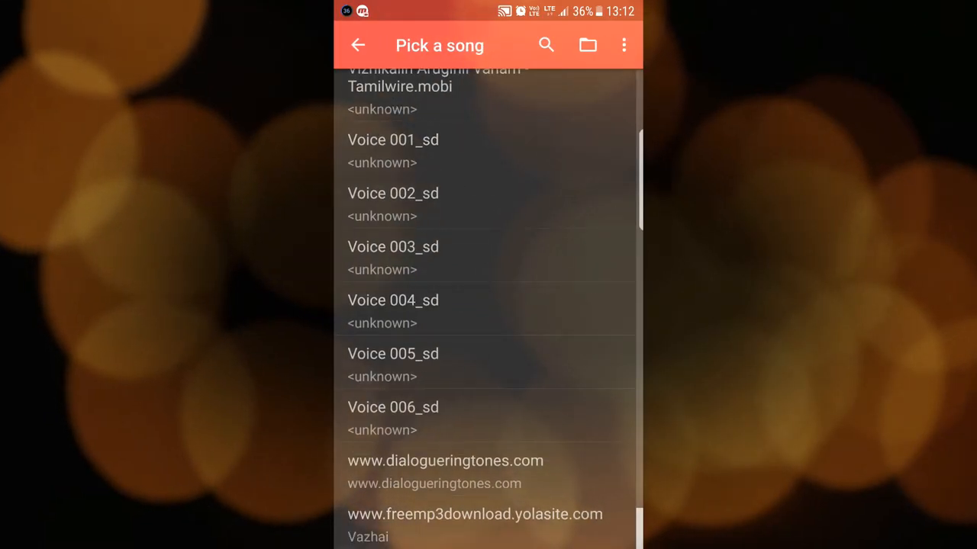
click(357, 46)
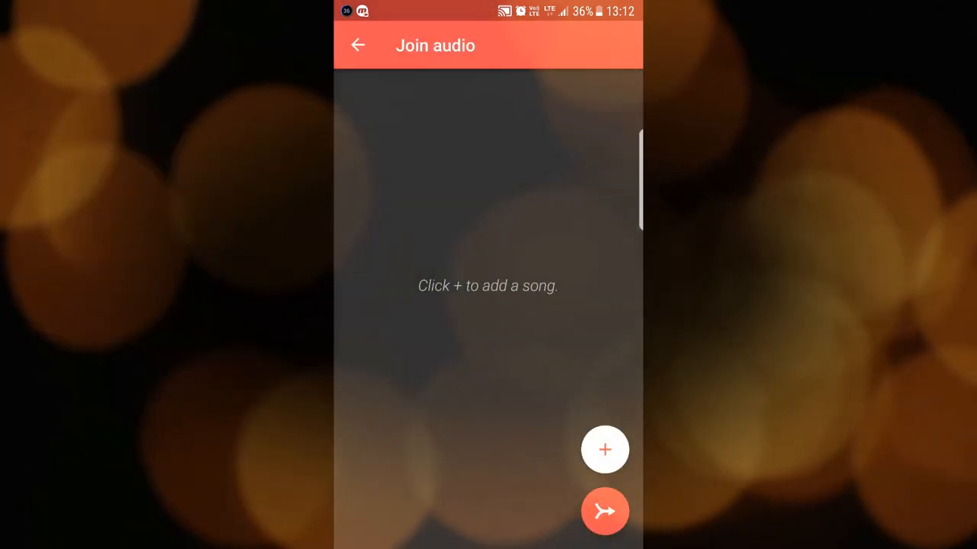
click(604, 449)
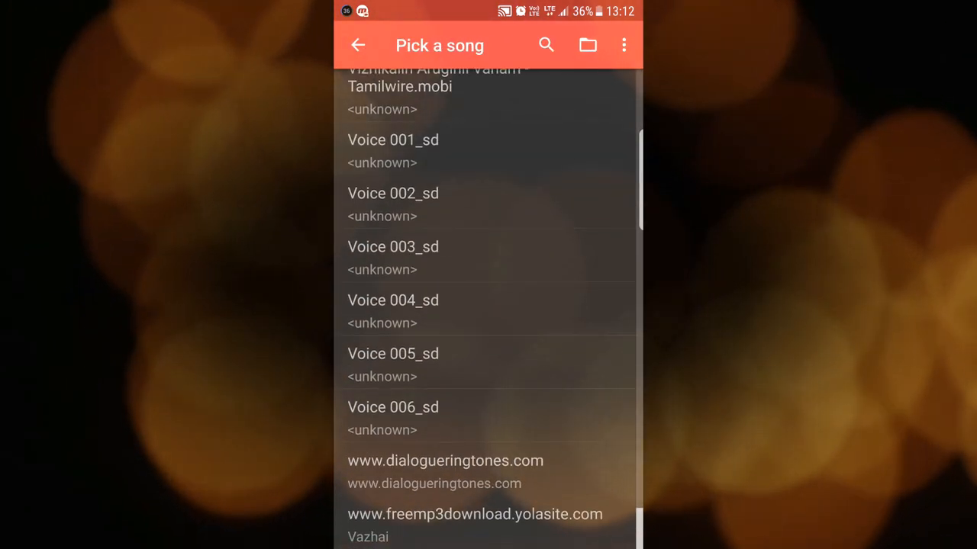
click(357, 46)
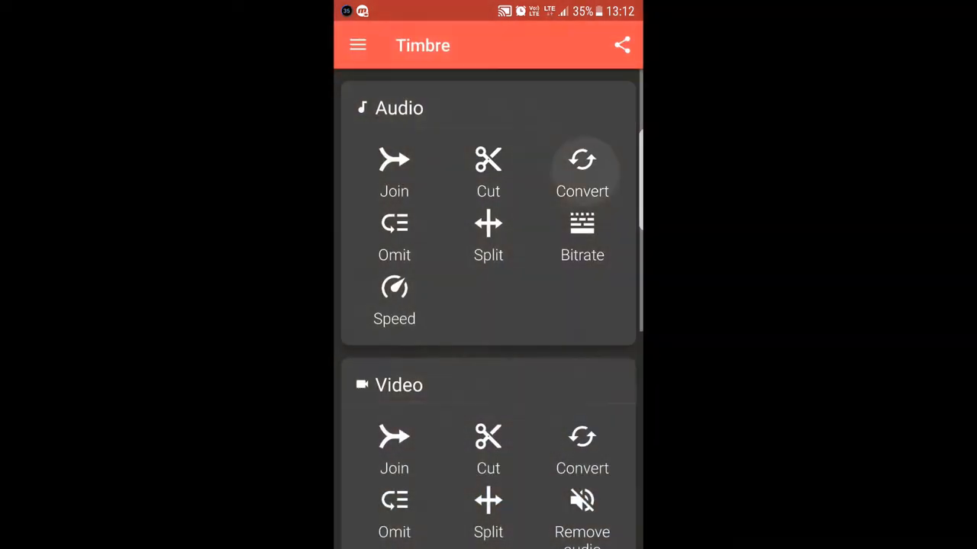
- Select Voice 004_sd for conversion and settle on opus as the output format after mp3 and wav
click(582, 160)
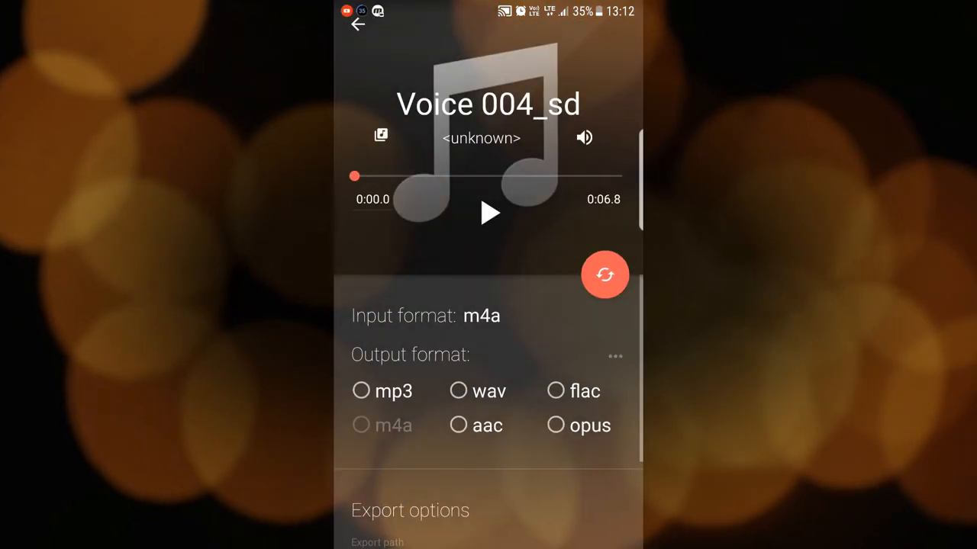
click(360, 391)
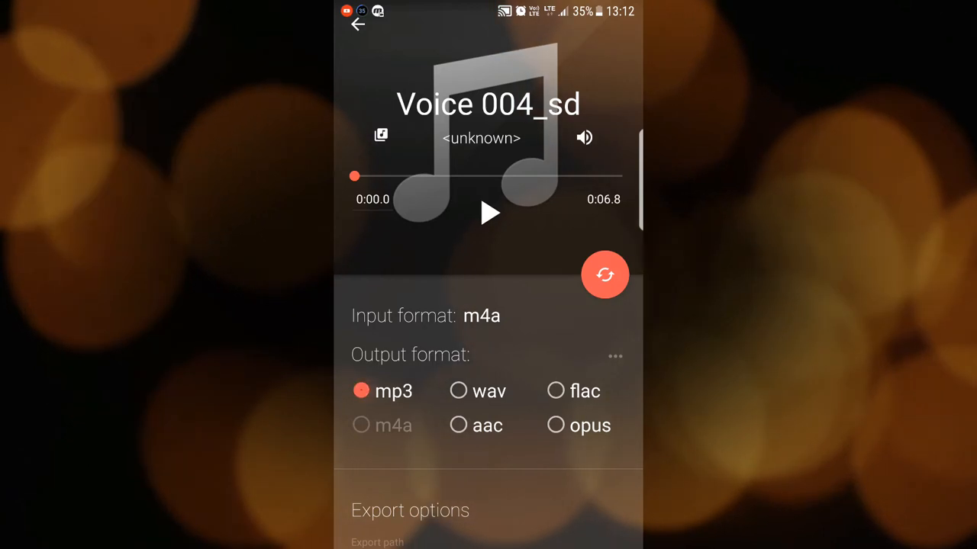
click(457, 390)
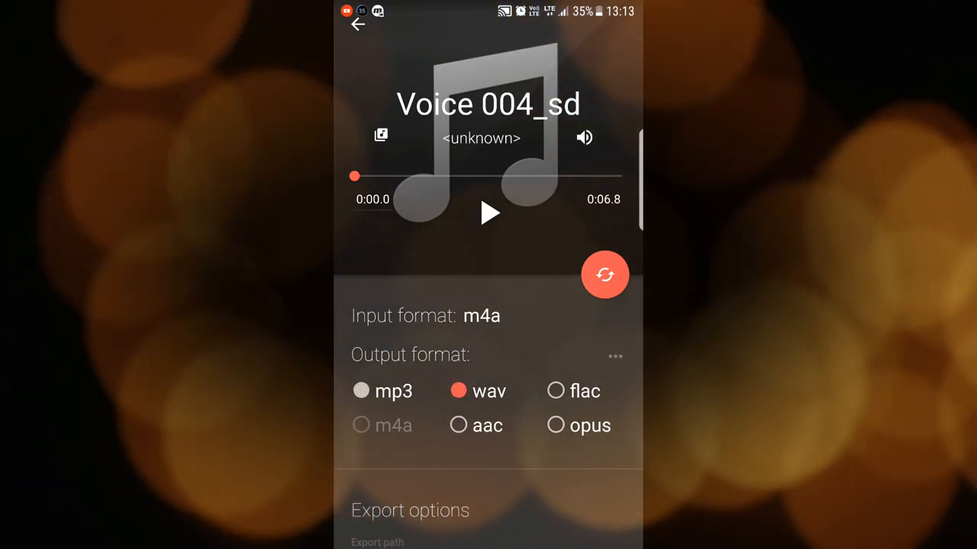
click(555, 424)
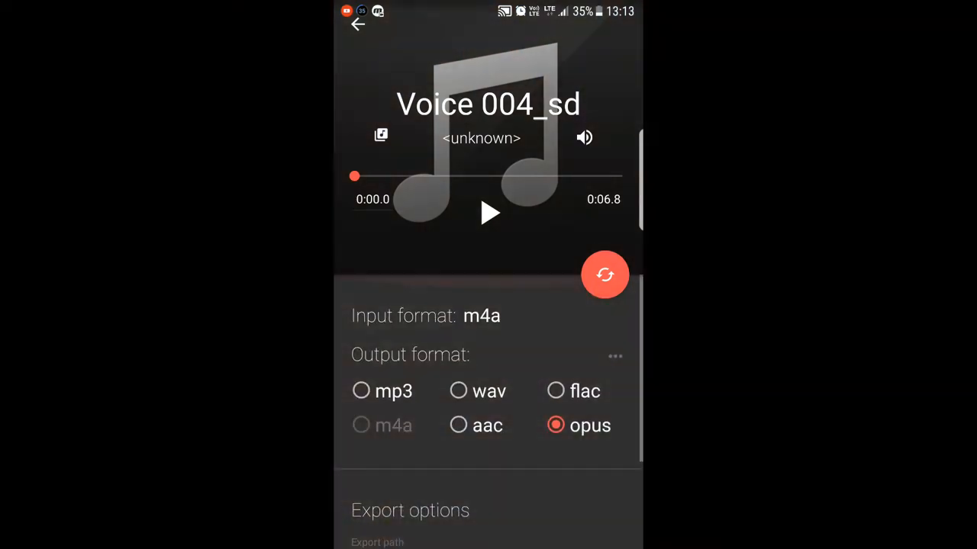
- Convert and save the recording as an opus file, then return to the Timbre home tools list
click(605, 274)
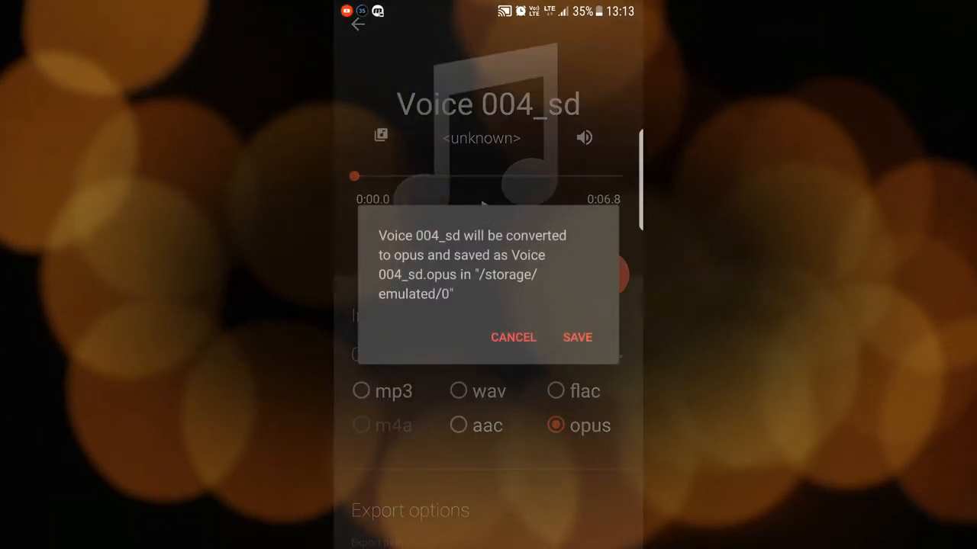
click(577, 337)
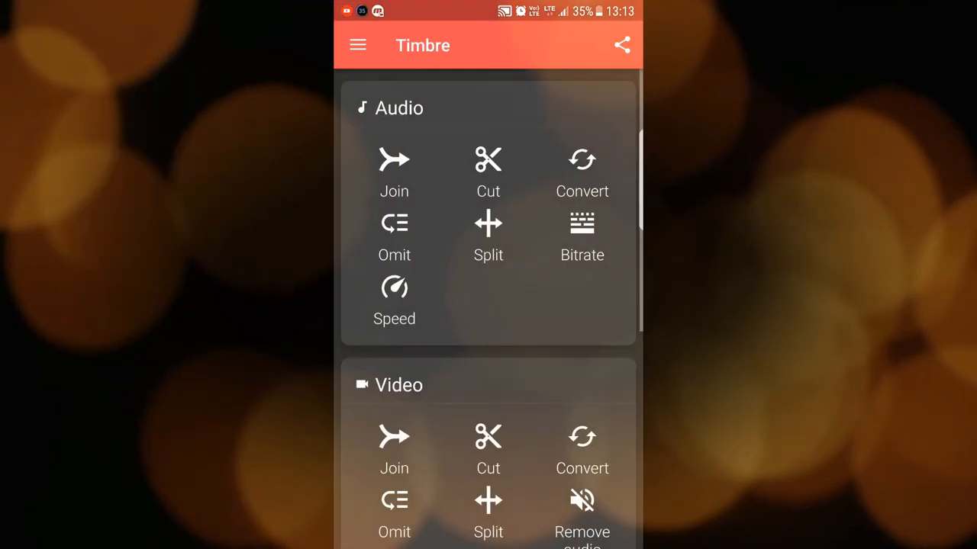
scroll(down, 3)
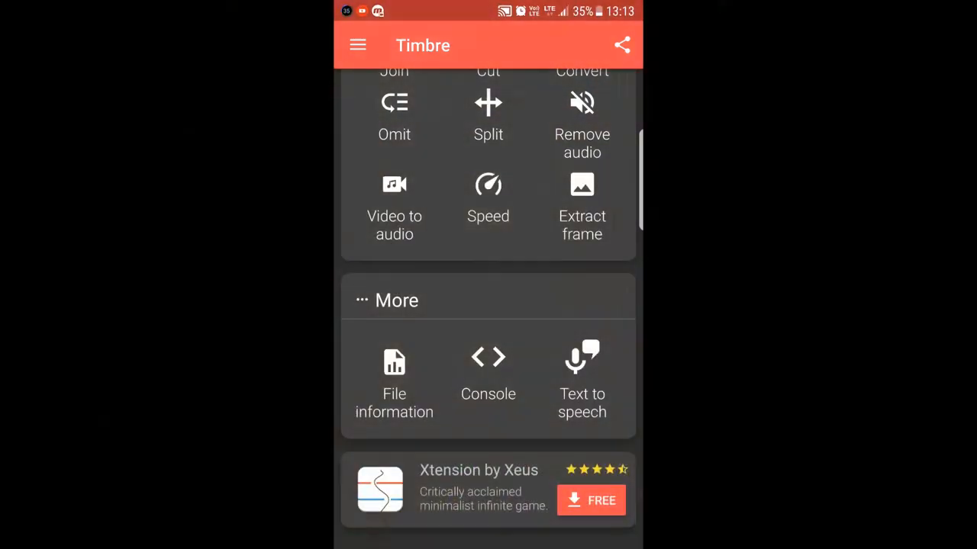
- Leave Timbre for Legend and pick the IN animation style for the word YOUR in a pink diamond
key(home)
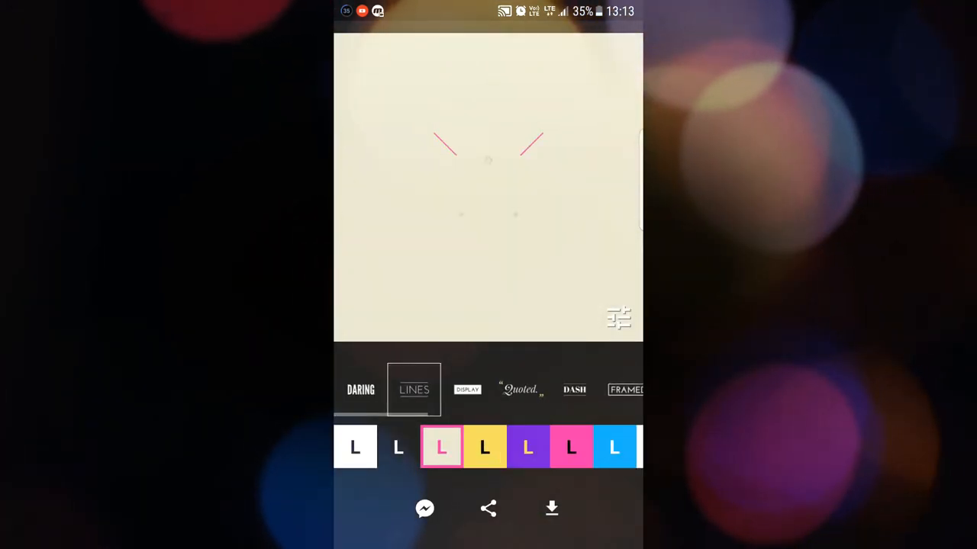
click(466, 389)
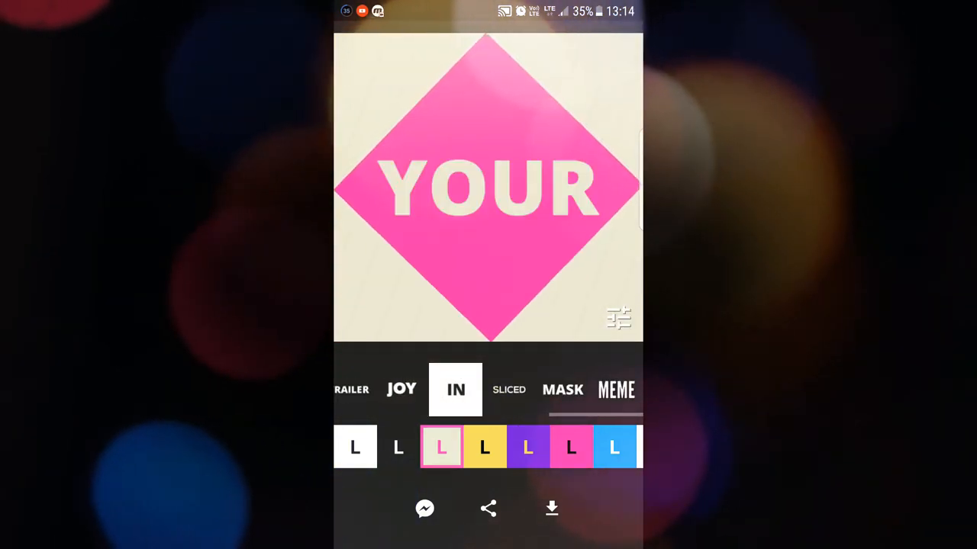
- Try yellow then teal colour schemes, toggle between IN and OUT styles, and start building the gif
click(528, 447)
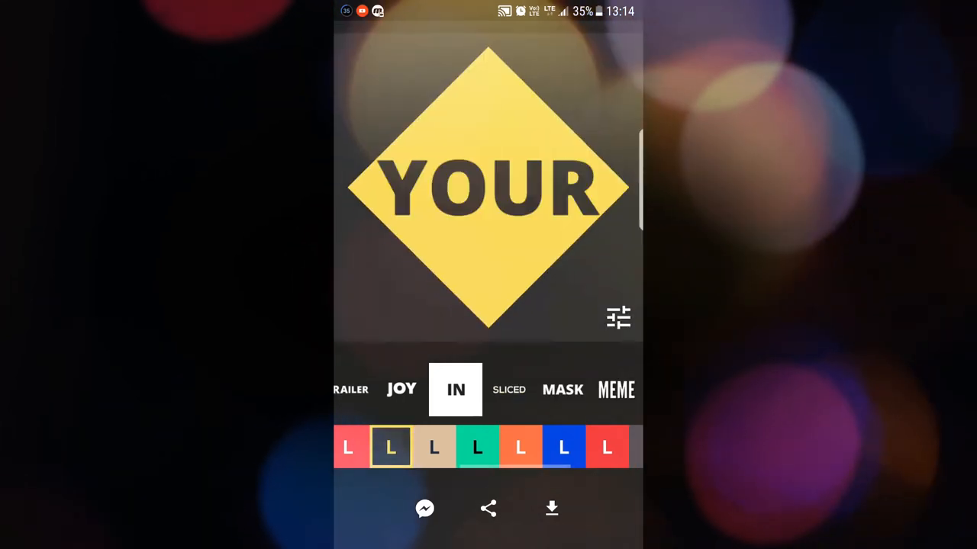
click(433, 447)
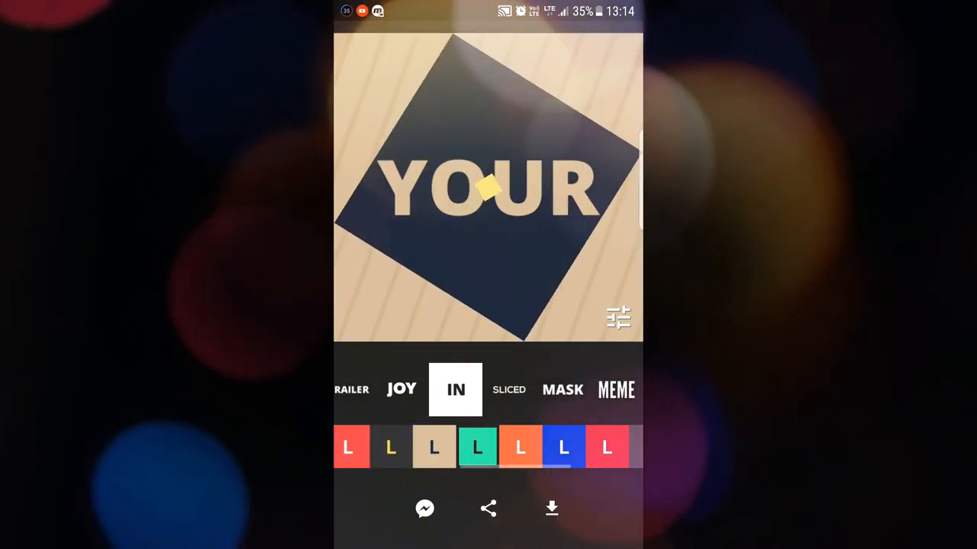
click(454, 390)
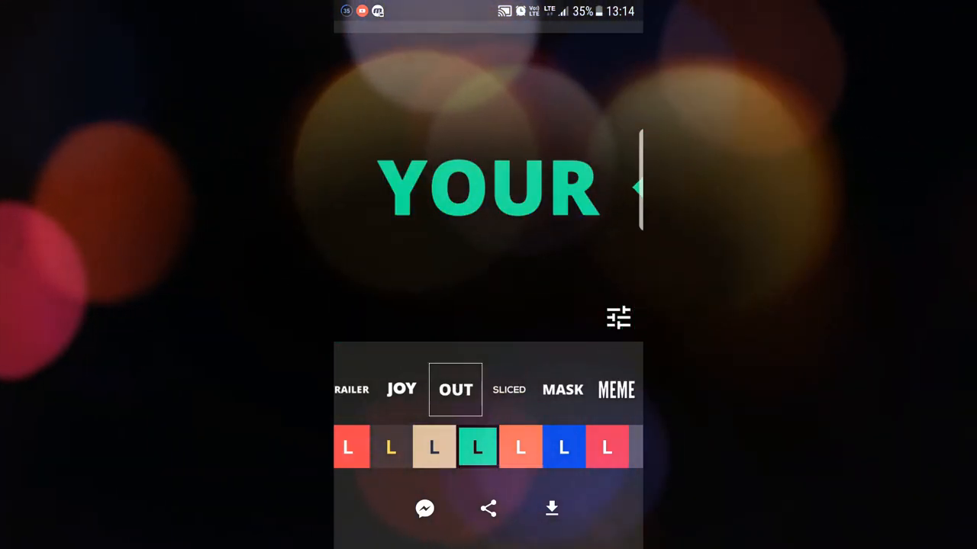
click(551, 508)
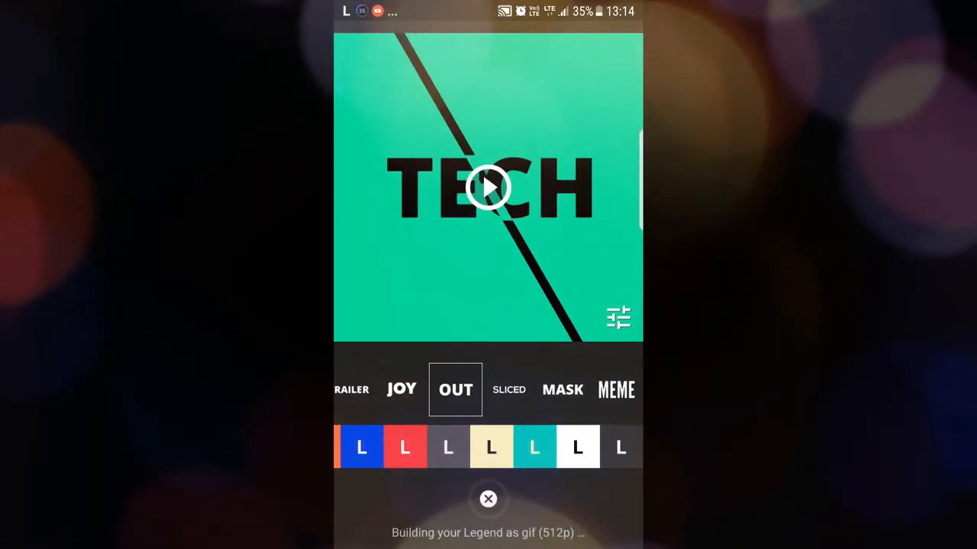
click(455, 391)
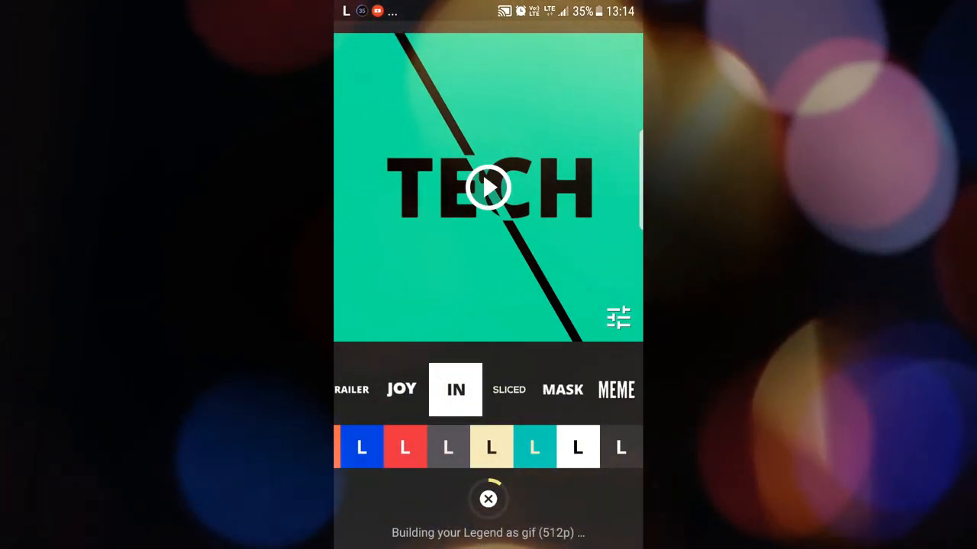
click(489, 508)
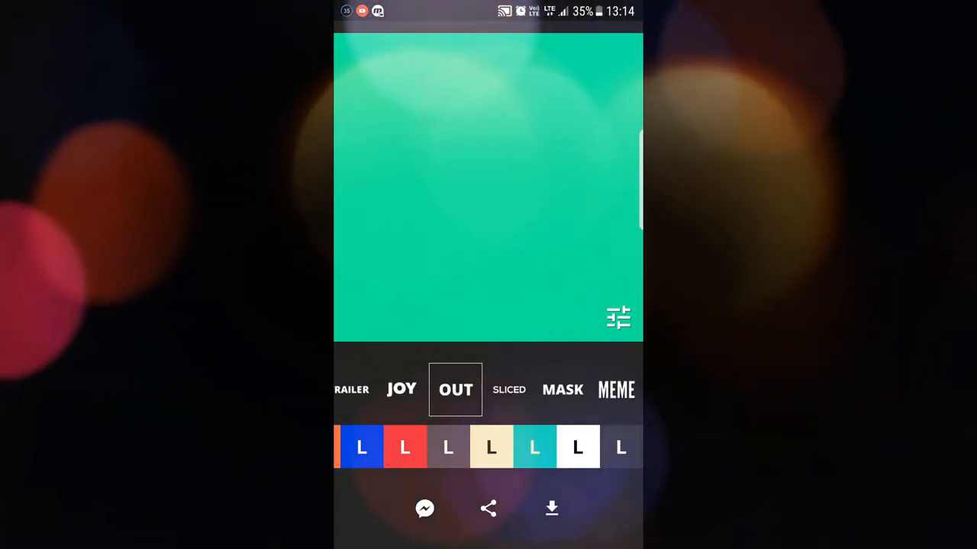
- Confirm Legend's export settings as square format at 1080p
click(618, 317)
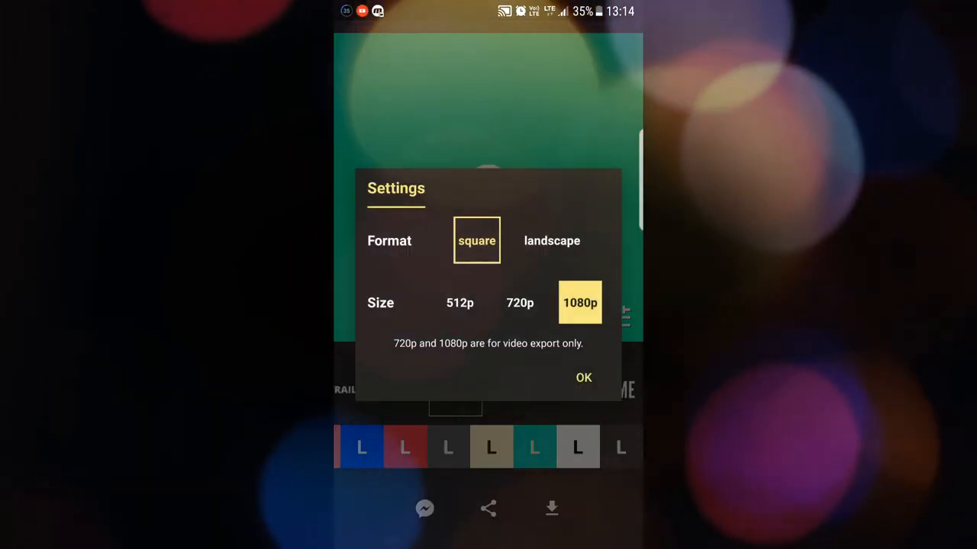
click(583, 377)
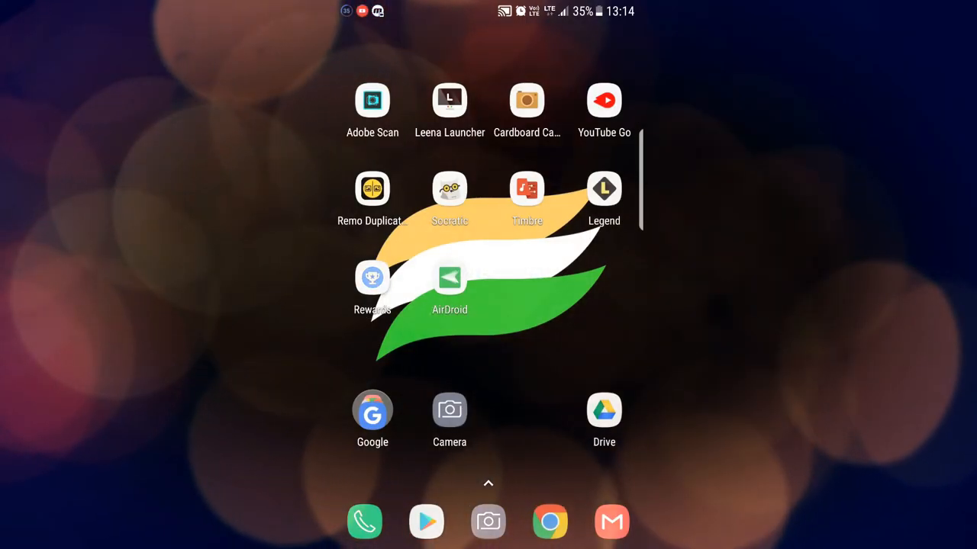
- In Google Opinion Rewards with ₹0.00 credit, open the tutorial survey twice and back out
click(373, 277)
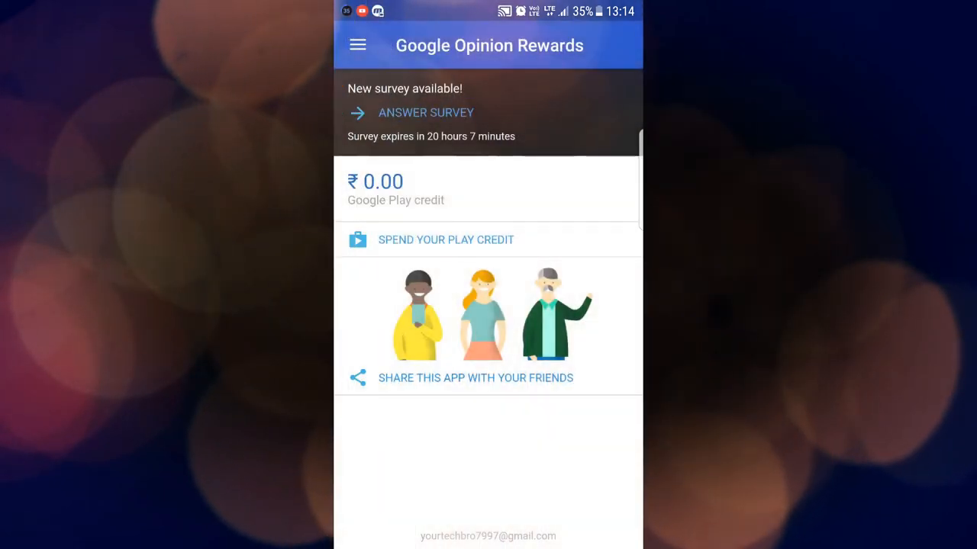
click(424, 113)
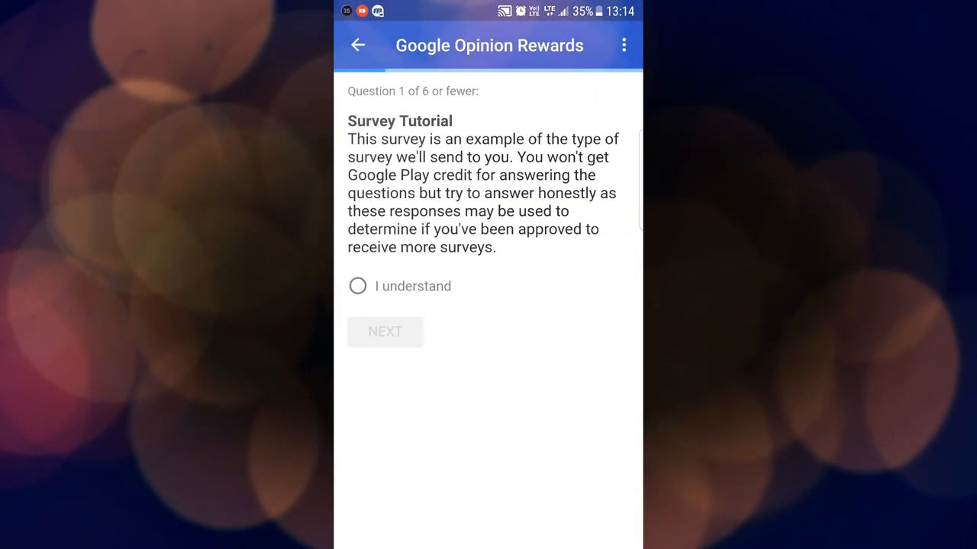
click(357, 45)
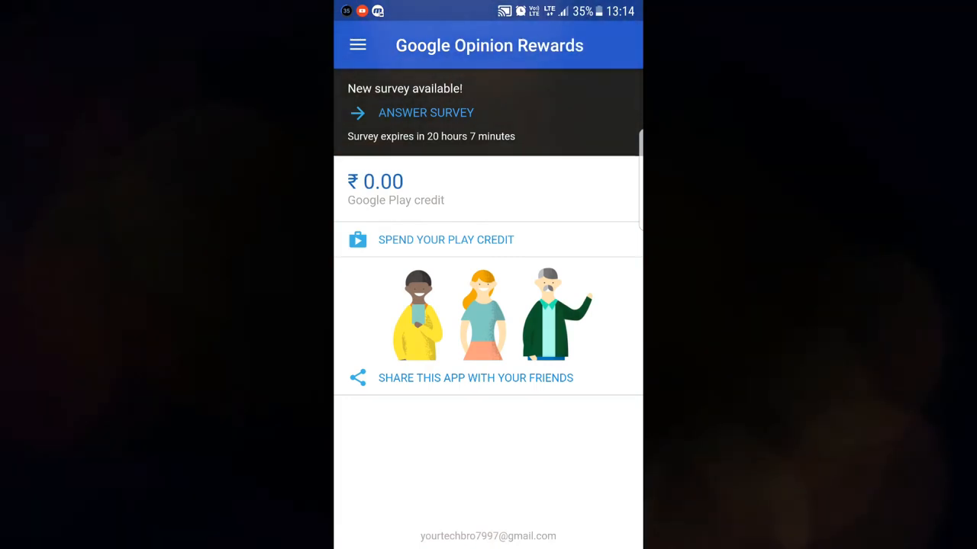
click(424, 113)
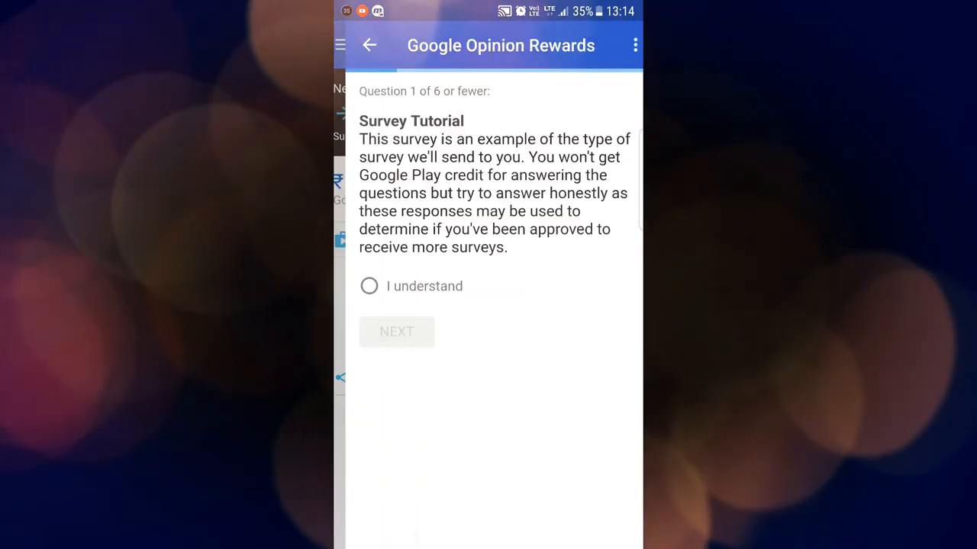
click(369, 46)
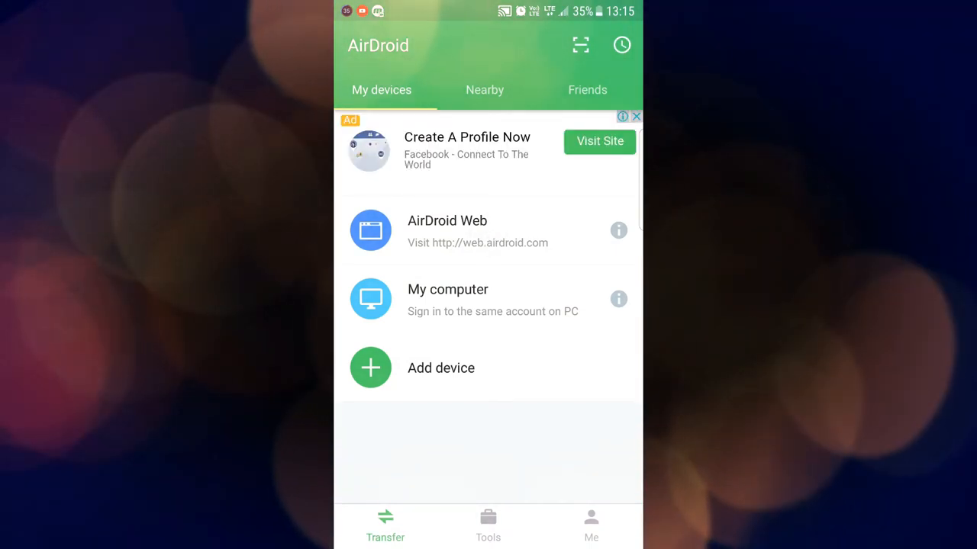
click(485, 88)
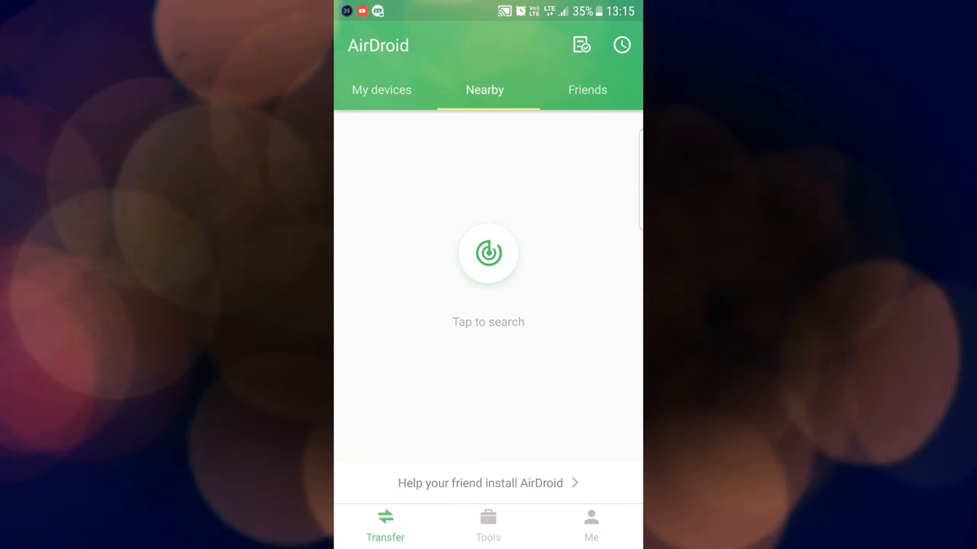
click(587, 89)
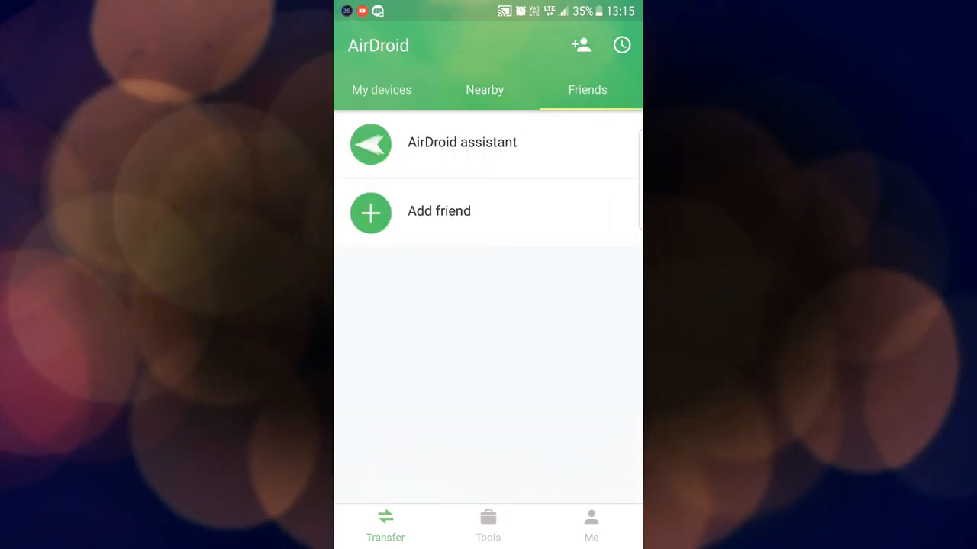
click(381, 88)
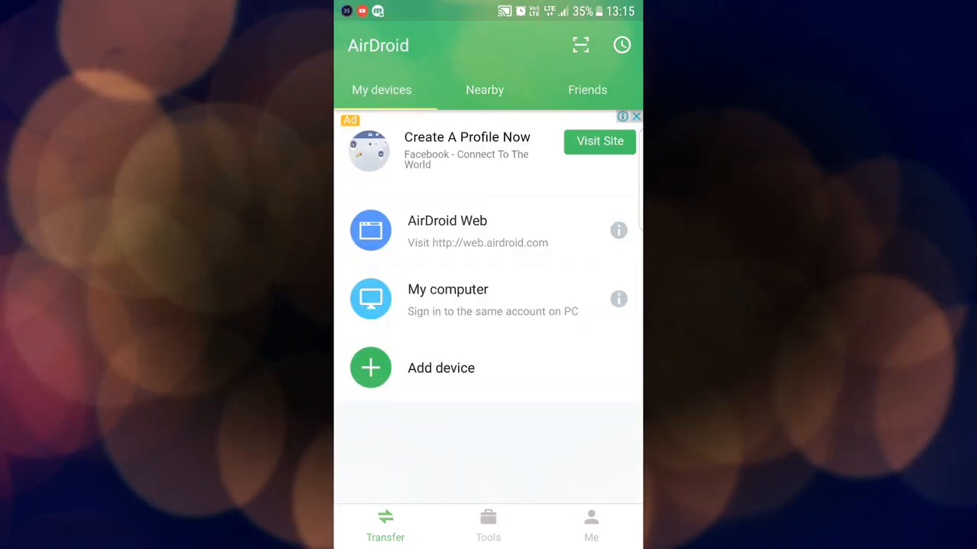
click(445, 230)
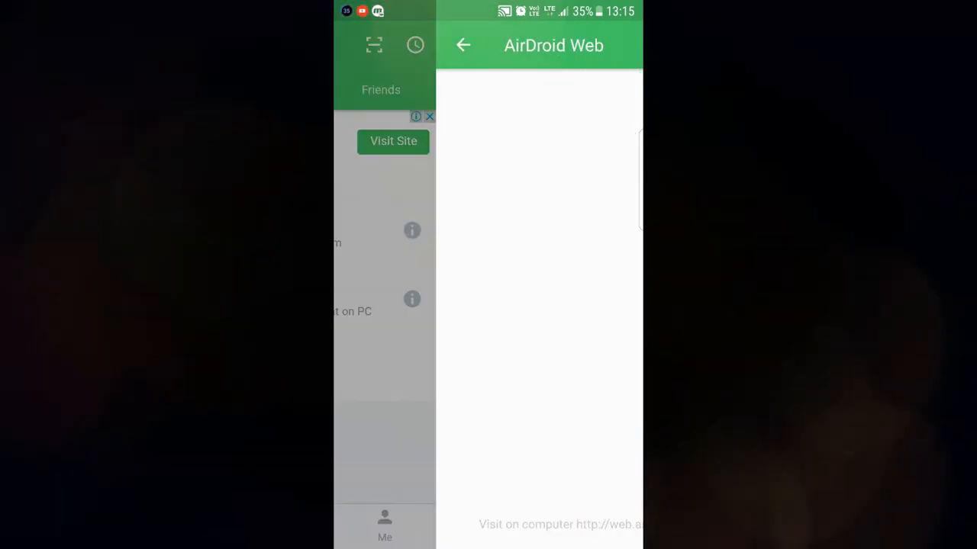
click(464, 45)
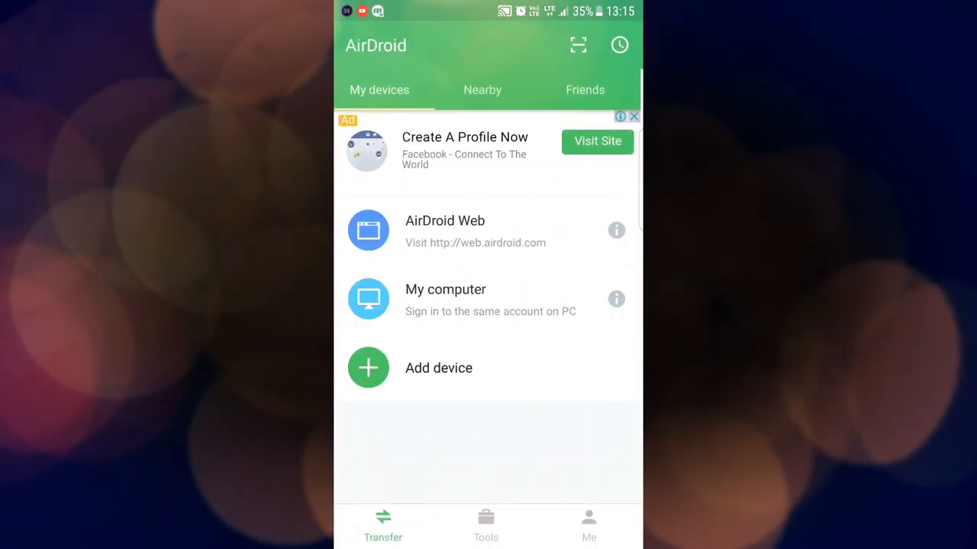
- View AirDroid's Add device instructions and Friends tab, then reach the Tools screen
click(445, 290)
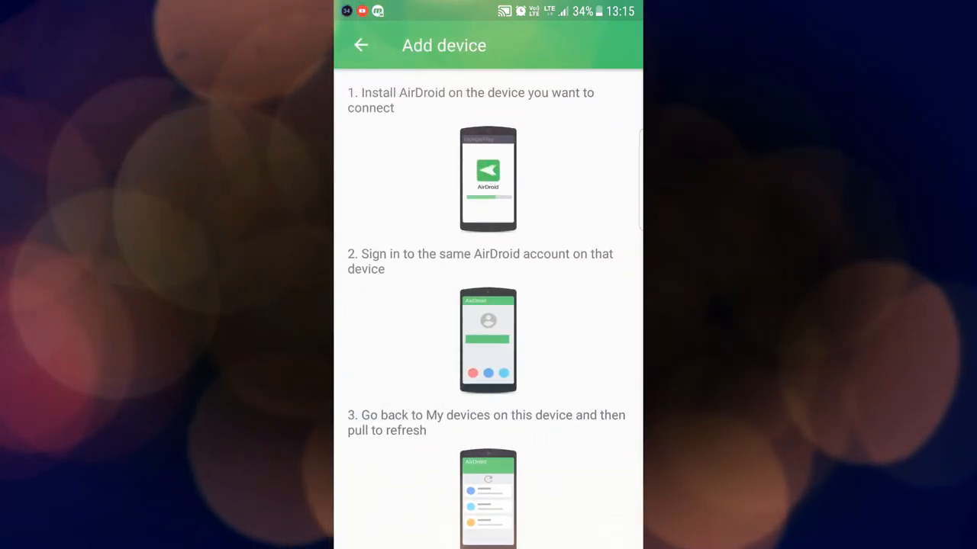
click(361, 45)
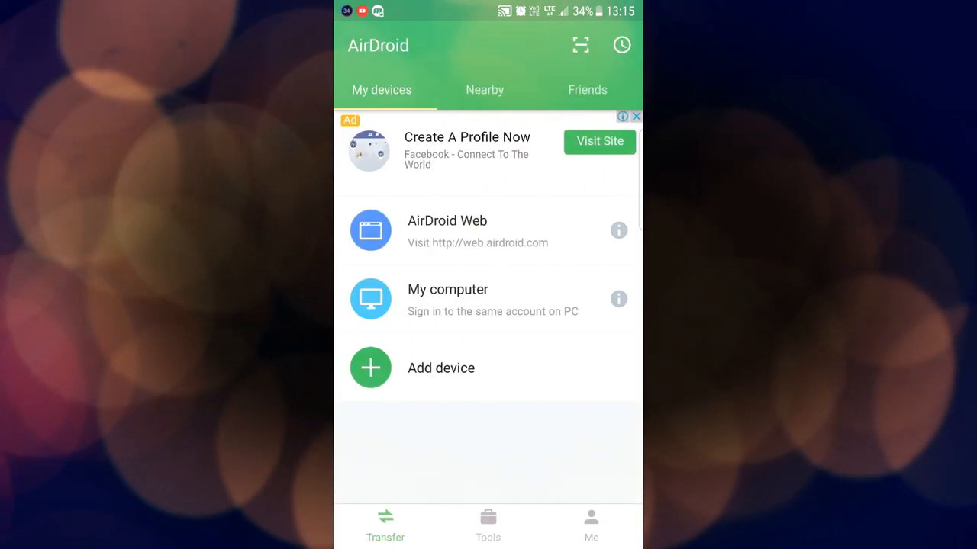
click(588, 88)
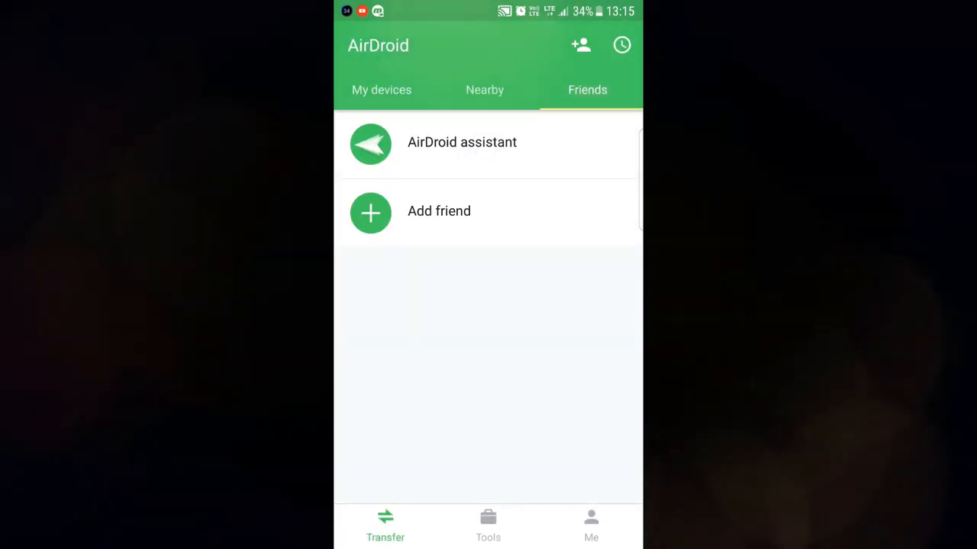
click(488, 527)
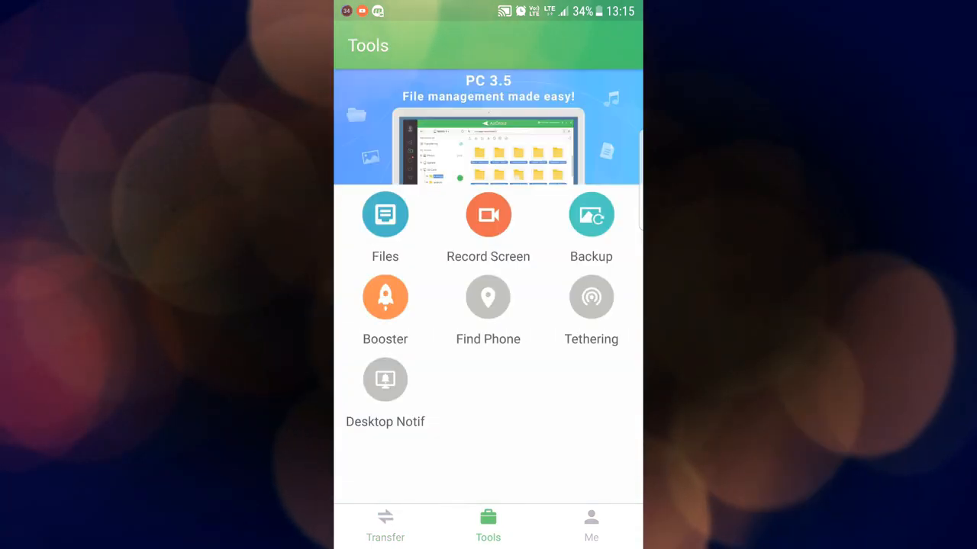